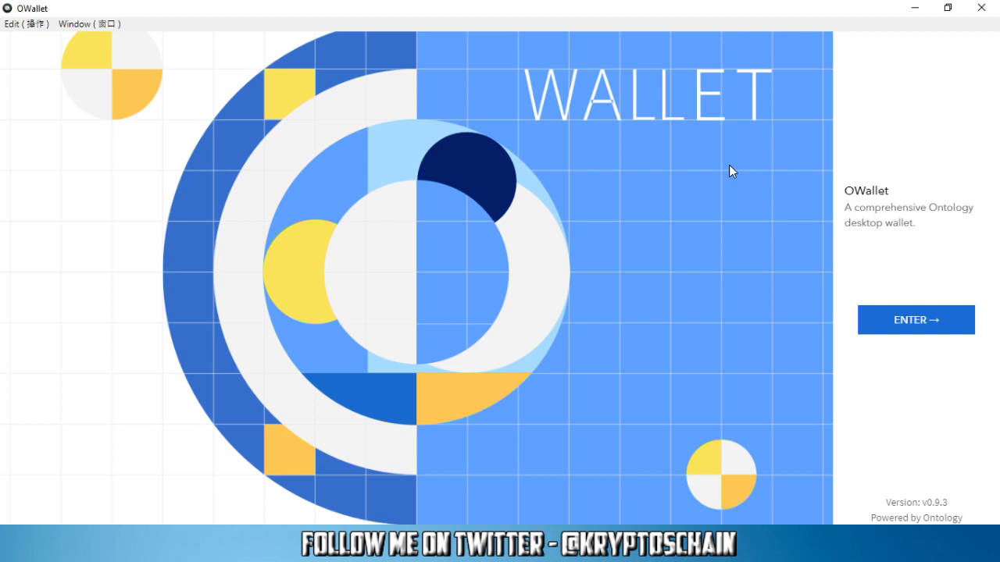
mouse_move(722, 269)
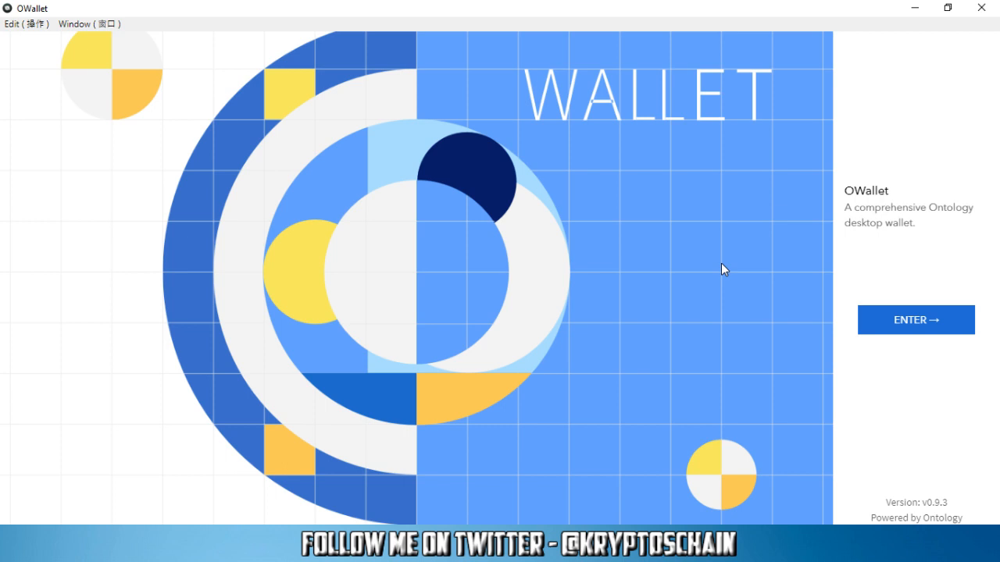
mouse_move(740, 282)
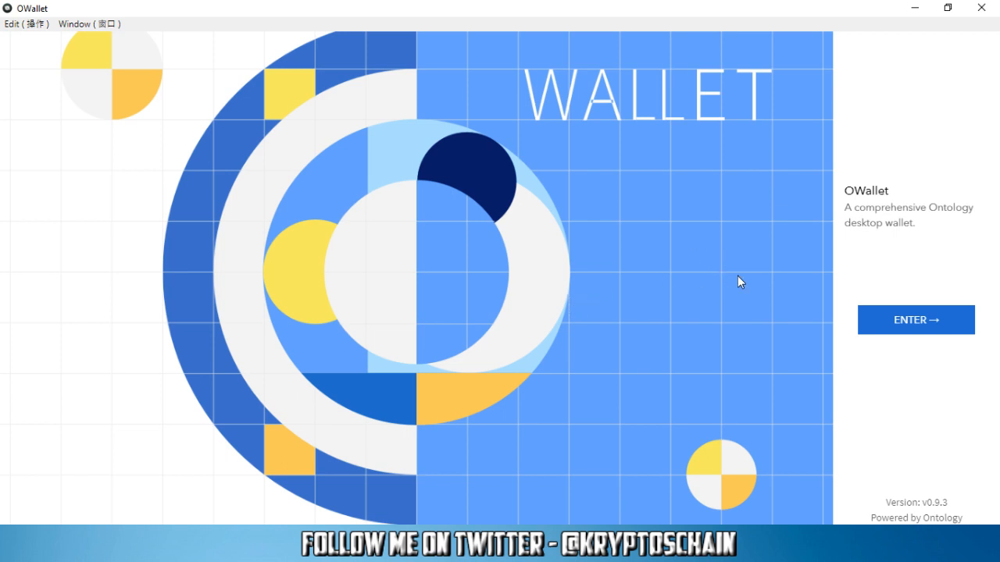
mouse_move(809, 273)
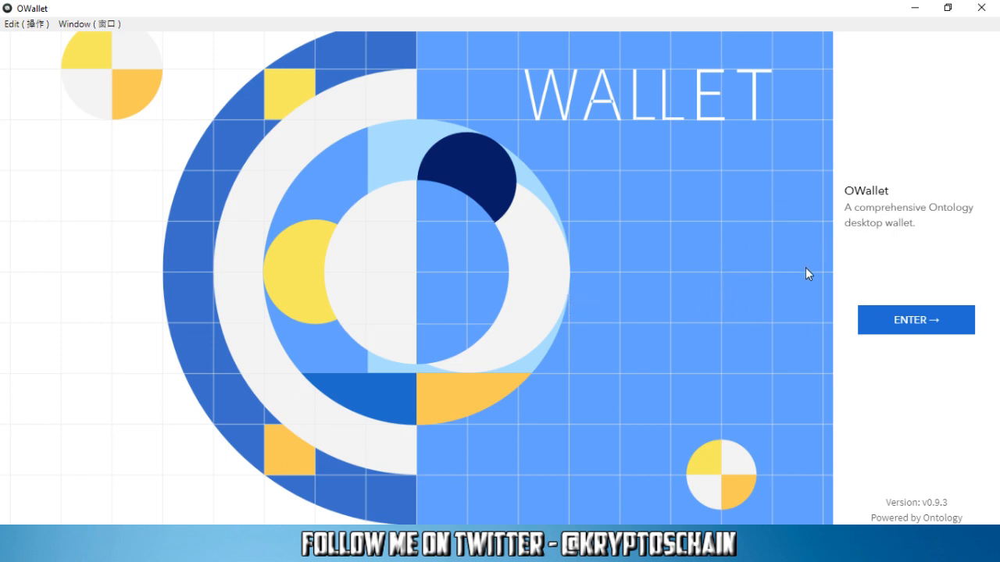
Step: Enter the wallet list, view the Shared and Ledger wallet tabs, then return to Individual wallets
left_click(916, 320)
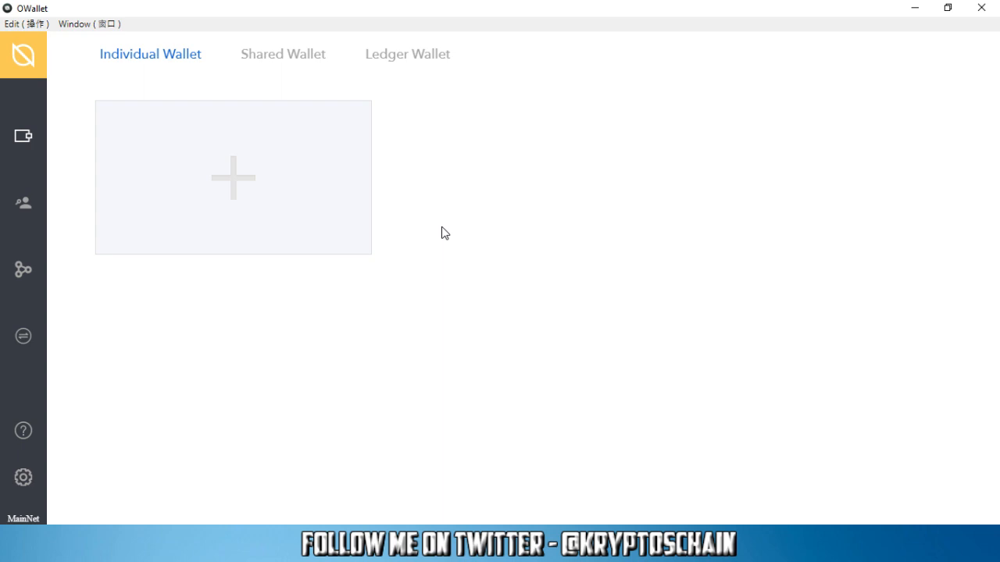
mouse_move(283, 53)
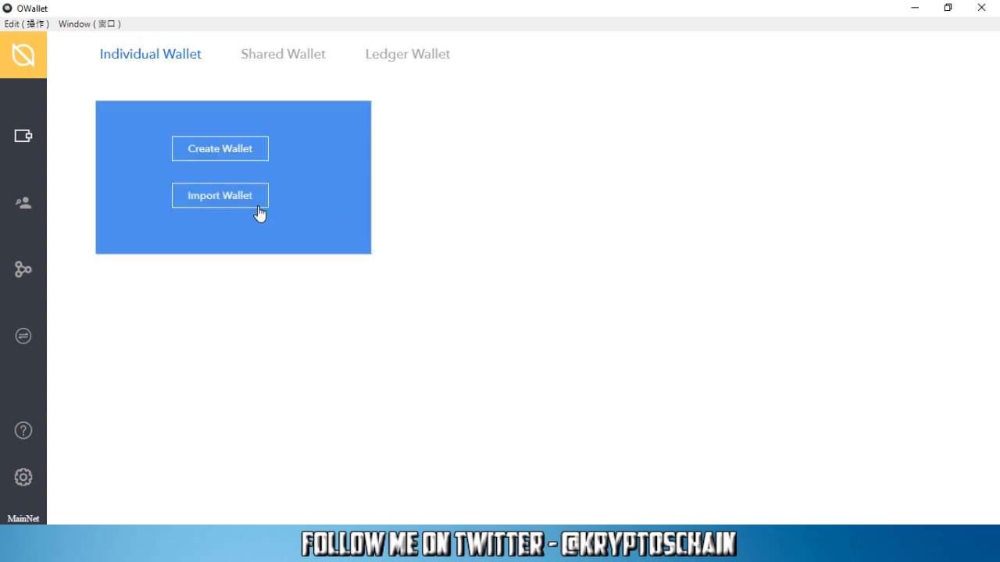
left_click(283, 54)
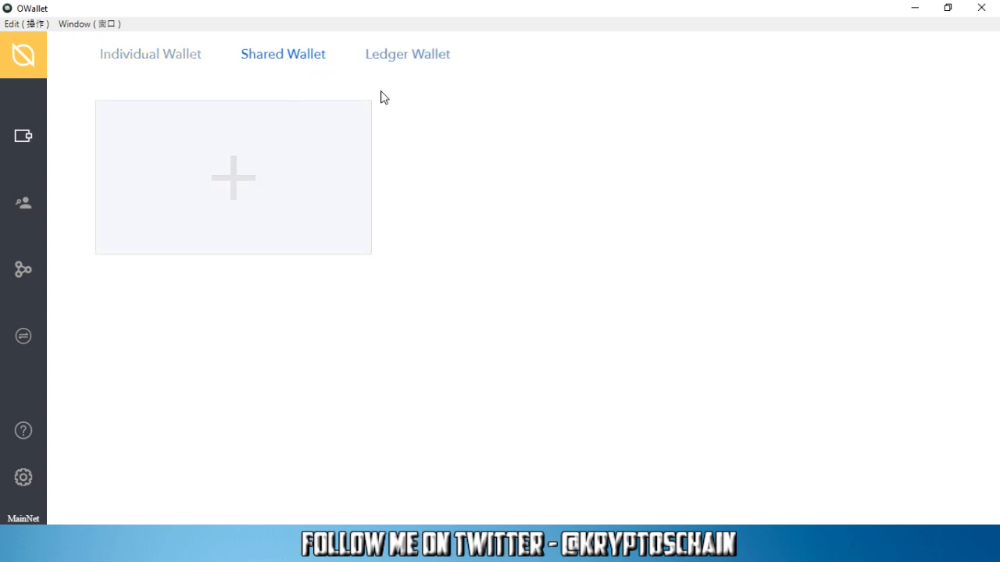
left_click(232, 177)
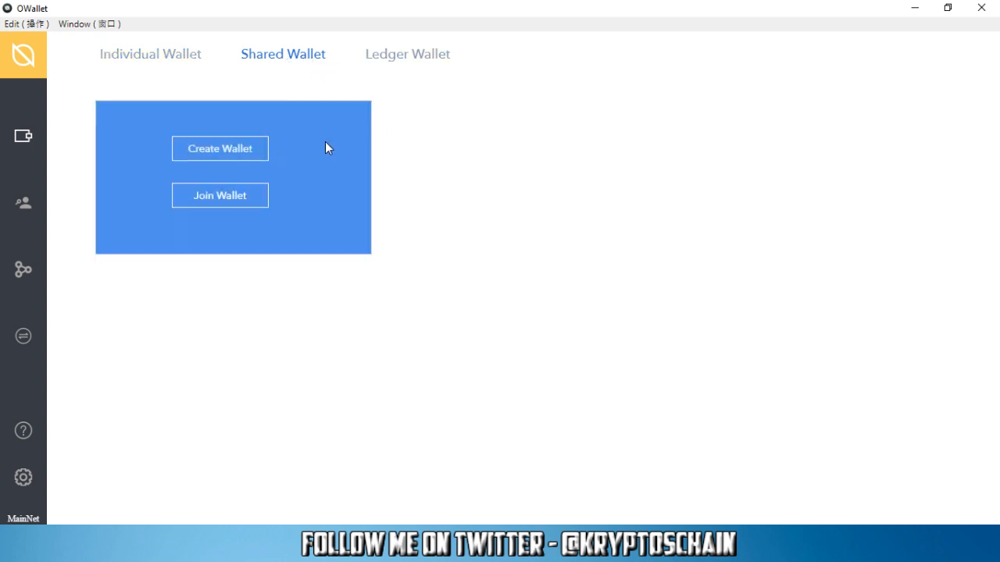
mouse_move(290, 156)
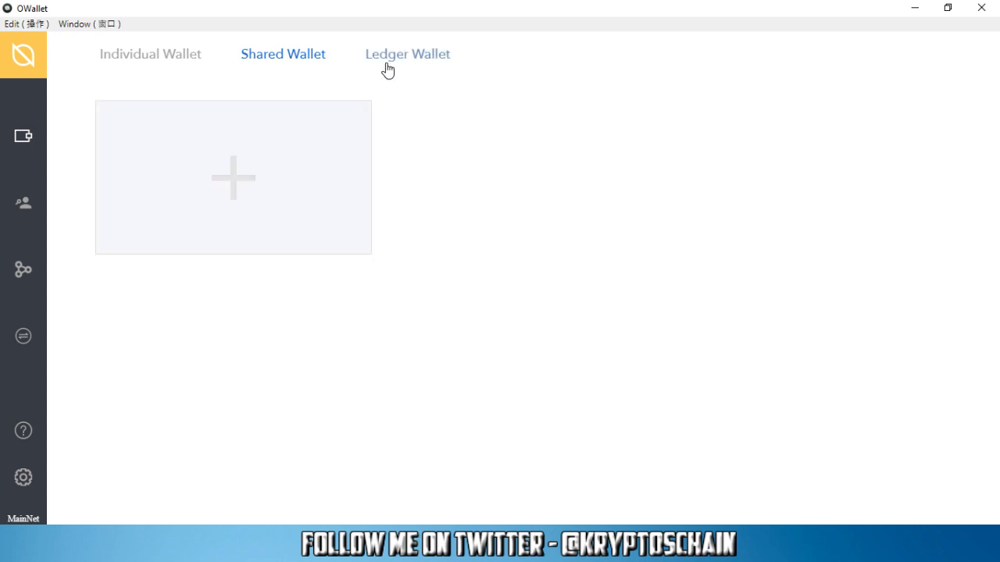
left_click(407, 54)
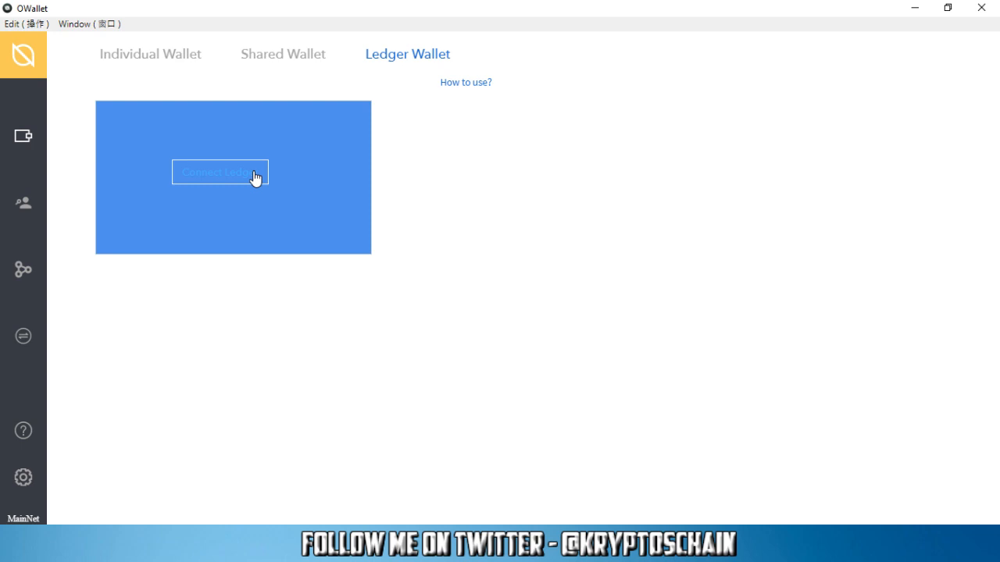
mouse_move(283, 188)
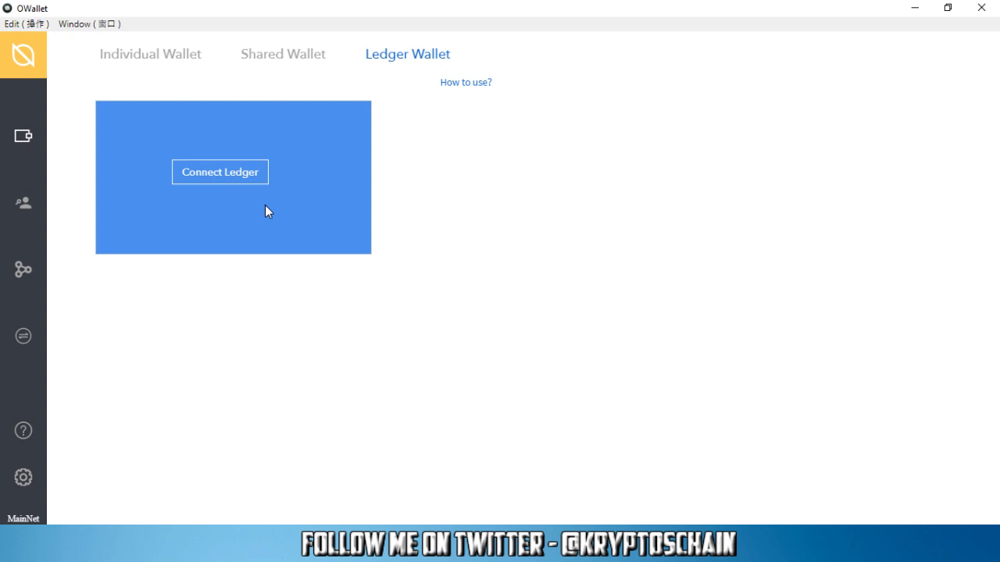
left_click(150, 54)
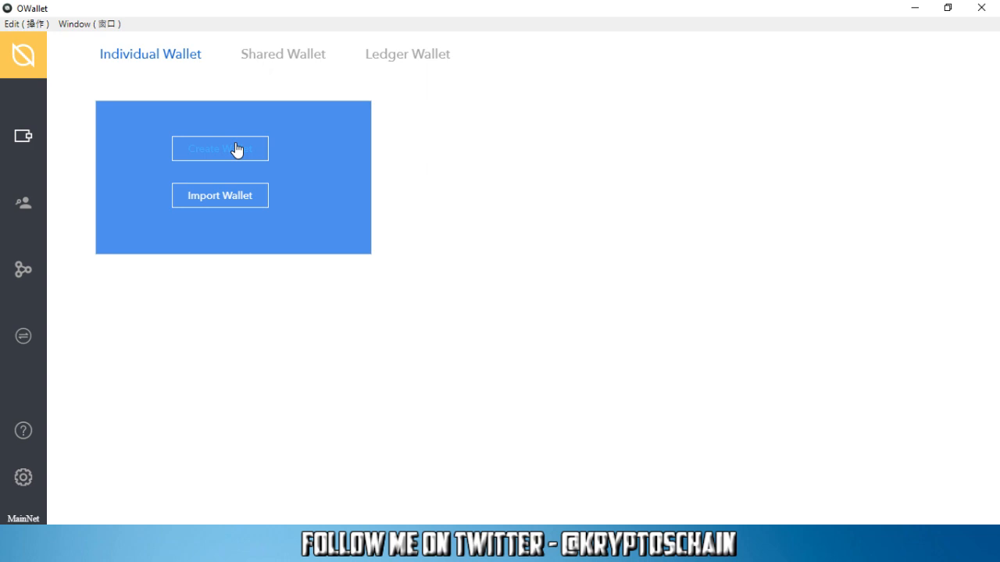
Step: Create the Ontology_Test wallet and save its Ontology_Test.dat backup to Downloads
left_click(220, 148)
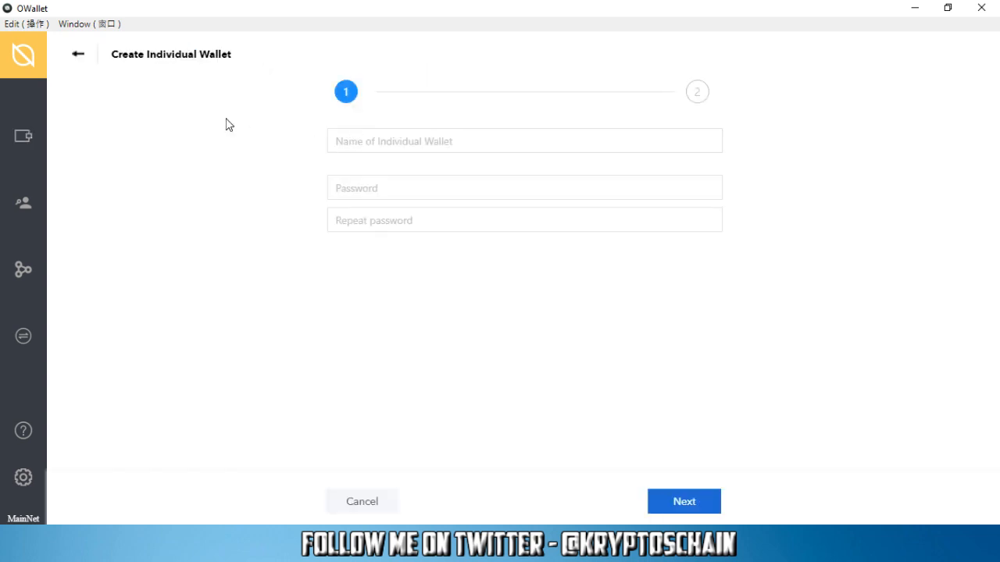
left_click(524, 141)
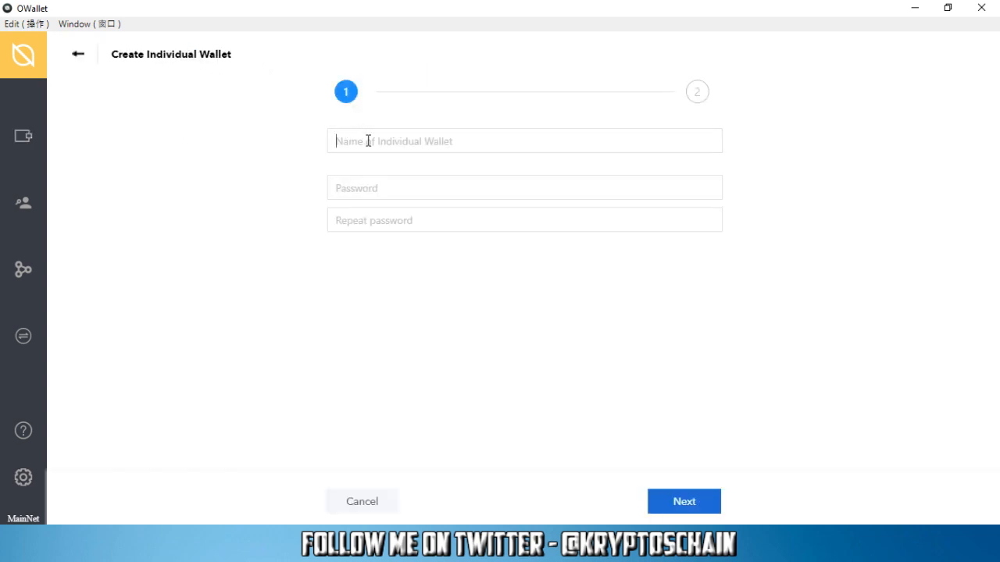
left_click(523, 140)
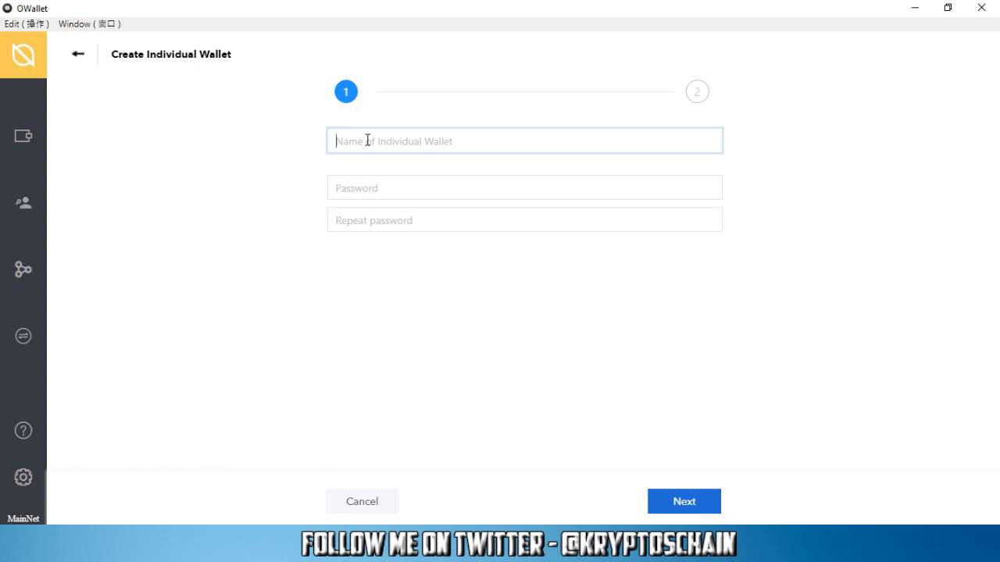
type("Ontology_Test")
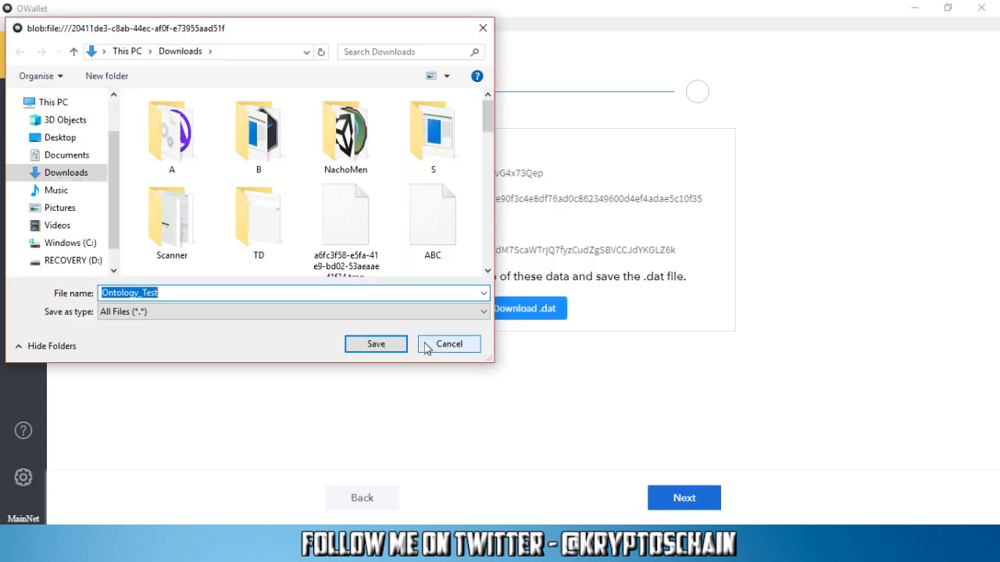
mouse_move(305, 349)
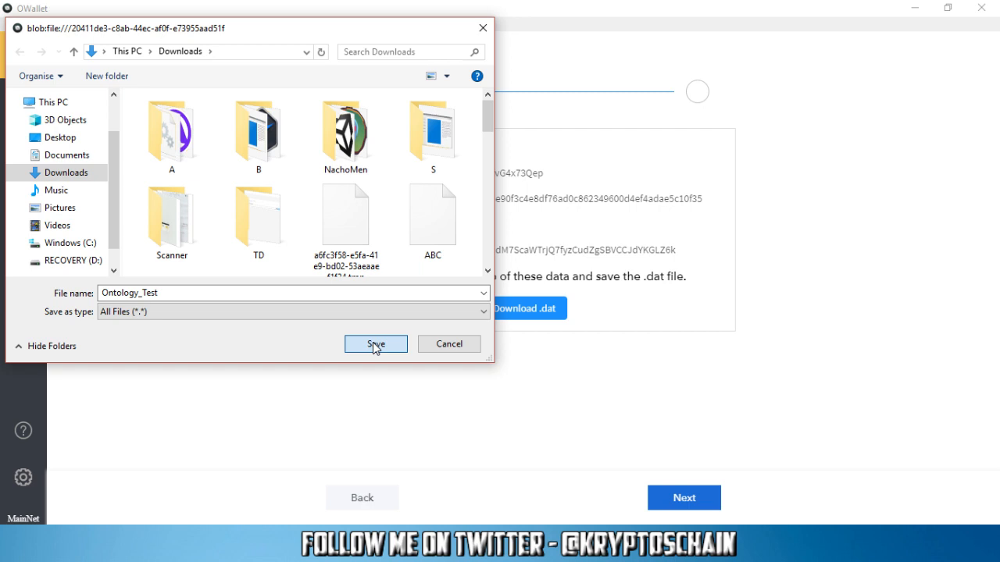
left_click(375, 344)
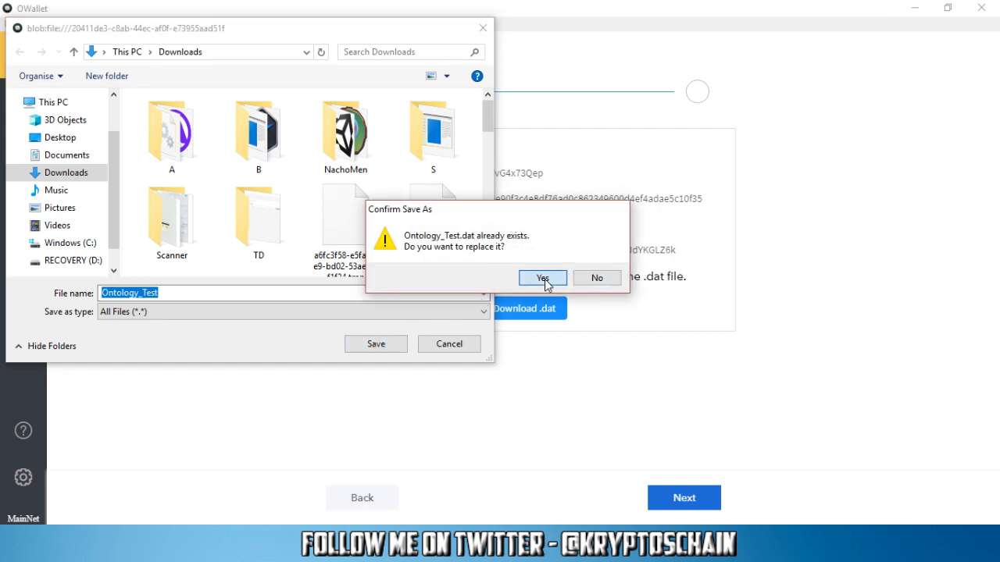
Step: Overwrite the existing Ontology_Test.dat backup and finish wallet creation
left_click(542, 278)
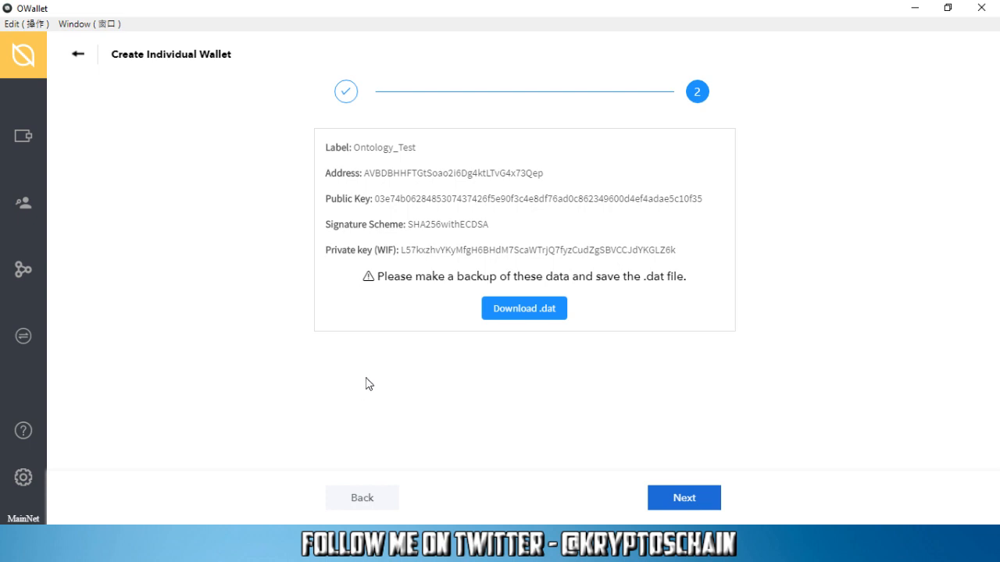
mouse_move(373, 164)
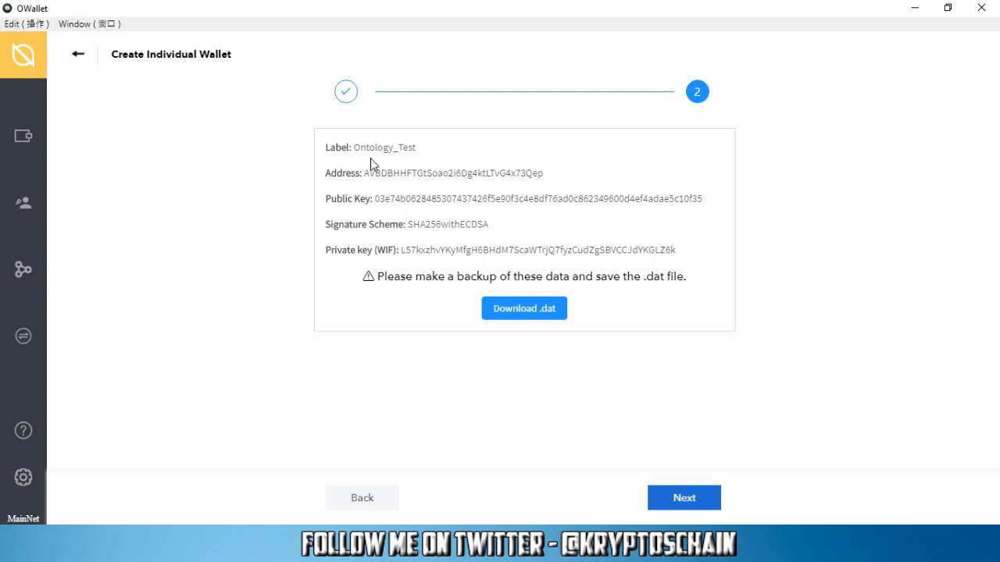
mouse_move(431, 189)
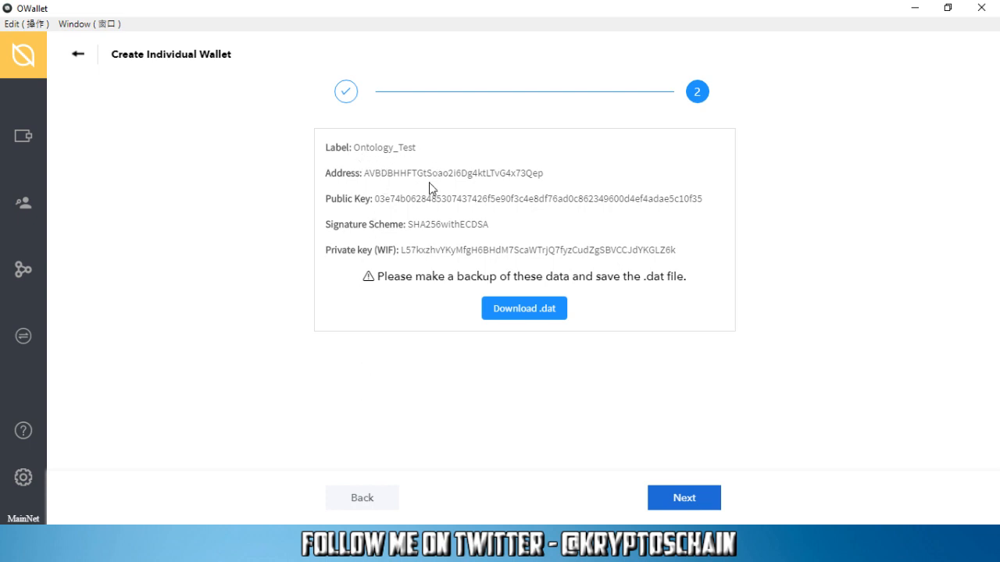
mouse_move(456, 176)
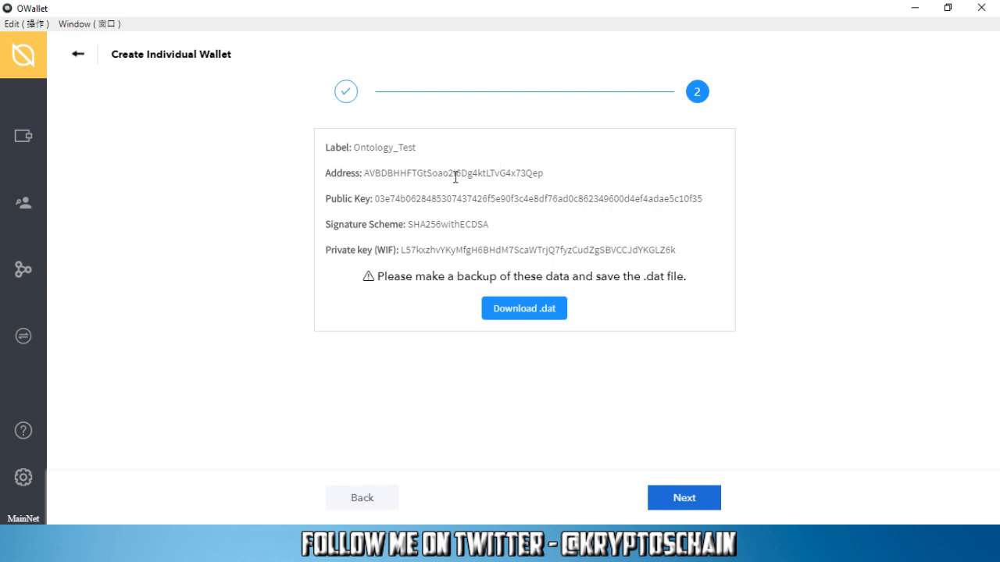
mouse_move(527, 226)
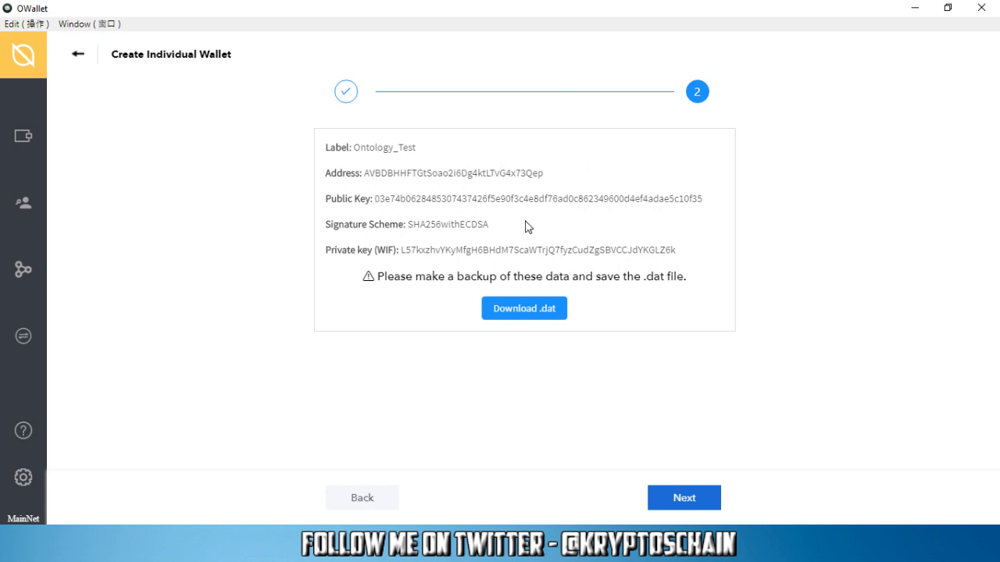
mouse_move(443, 281)
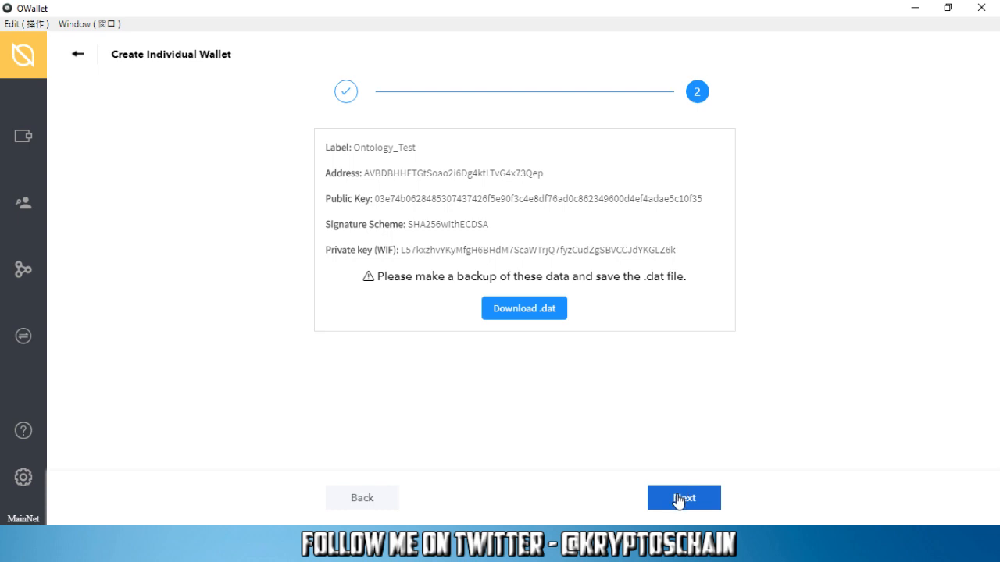
left_click(684, 497)
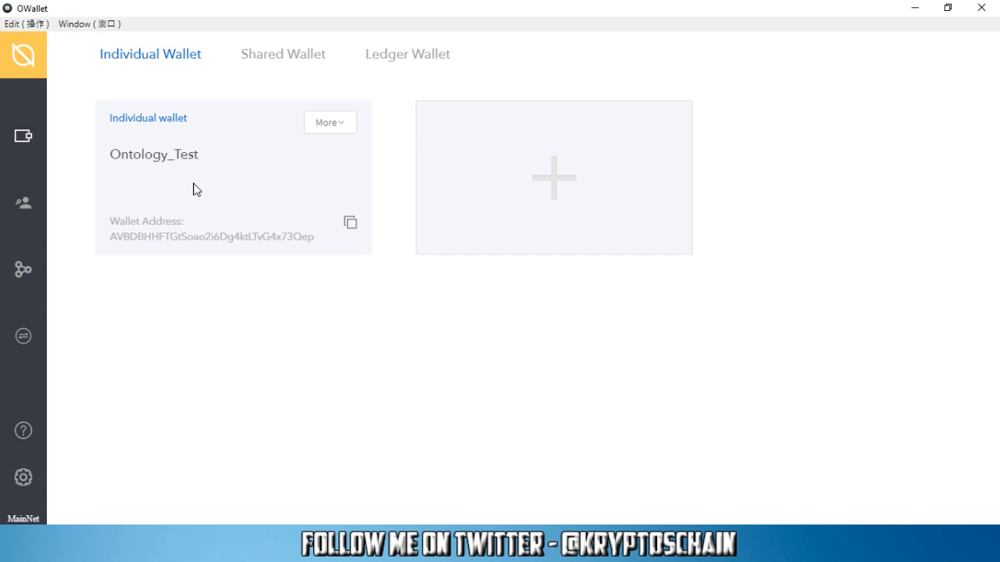
left_click(154, 154)
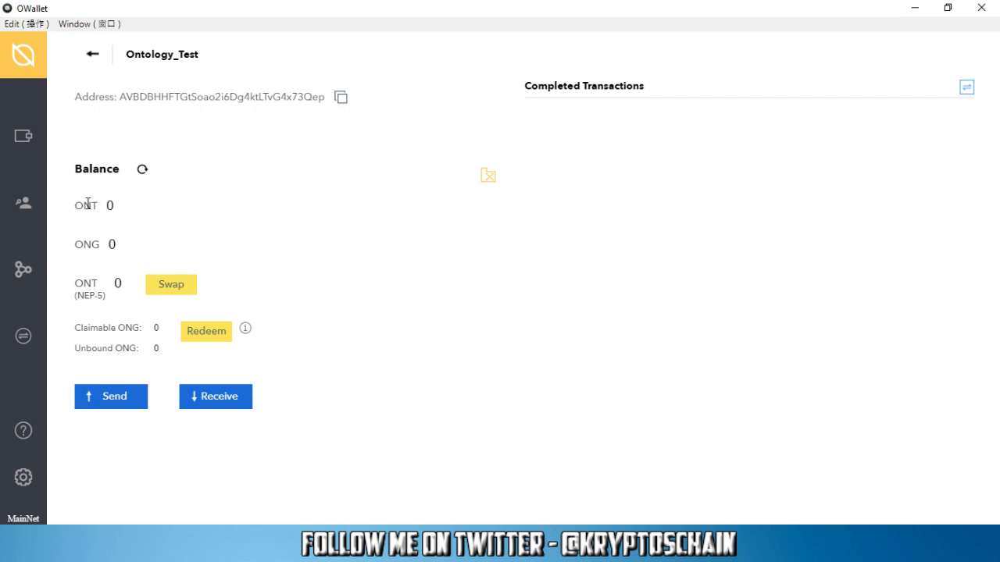
mouse_move(282, 171)
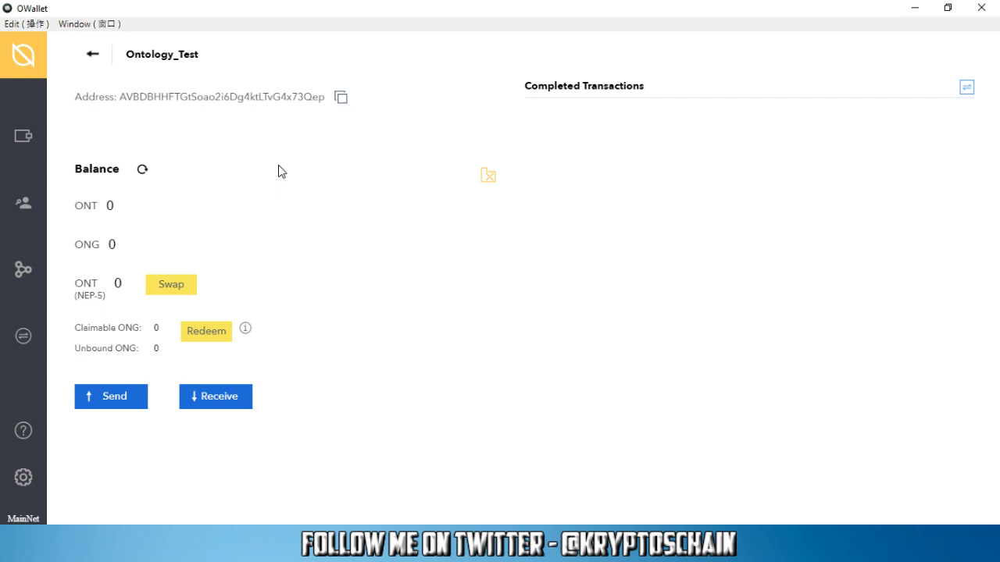
mouse_move(368, 282)
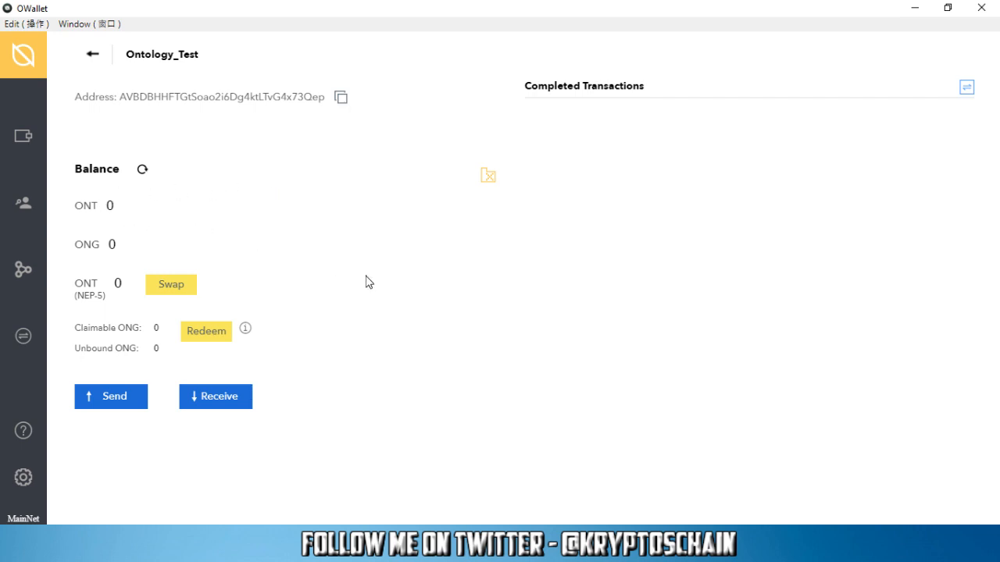
mouse_move(86, 348)
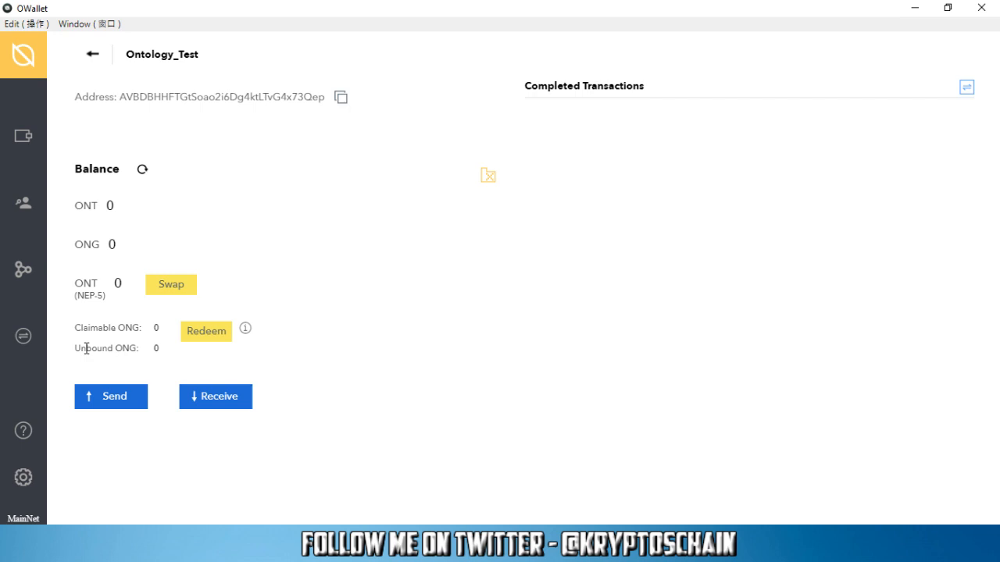
mouse_move(144, 351)
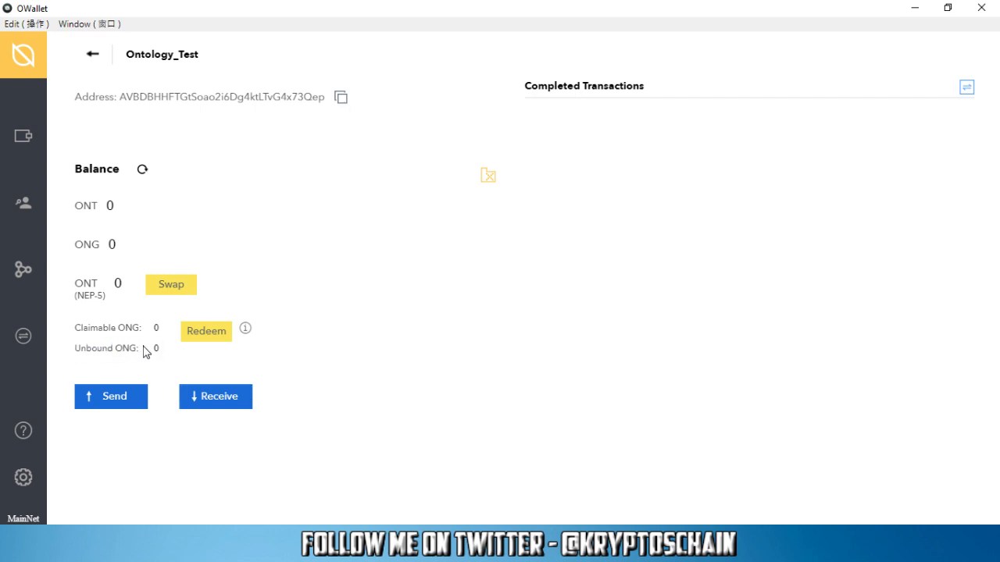
mouse_move(347, 304)
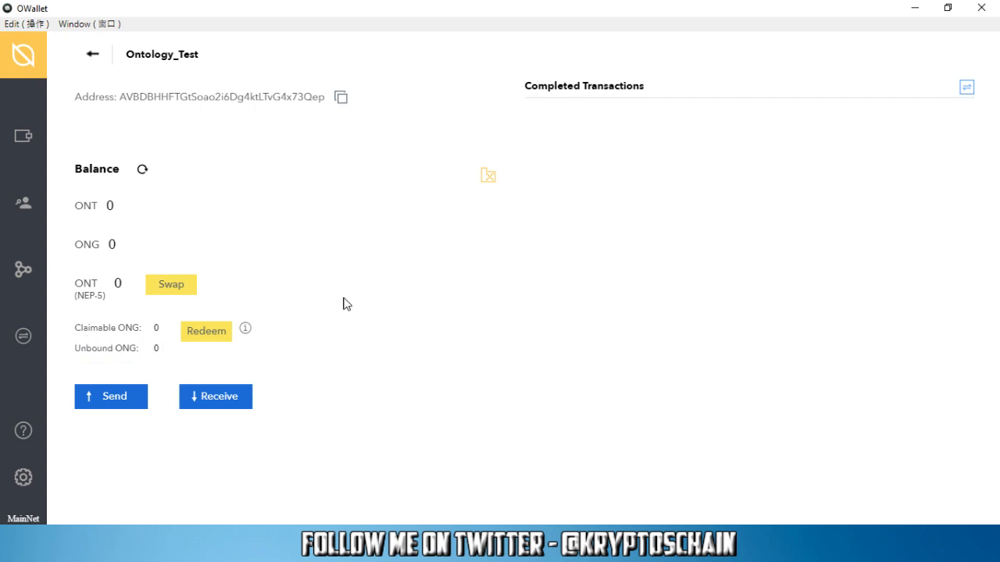
mouse_move(148, 343)
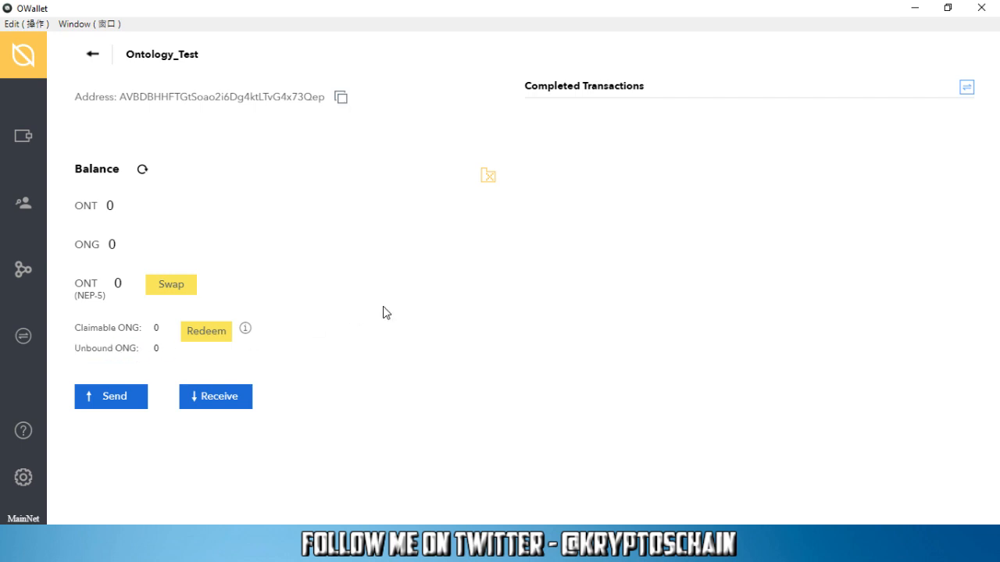
mouse_move(98, 344)
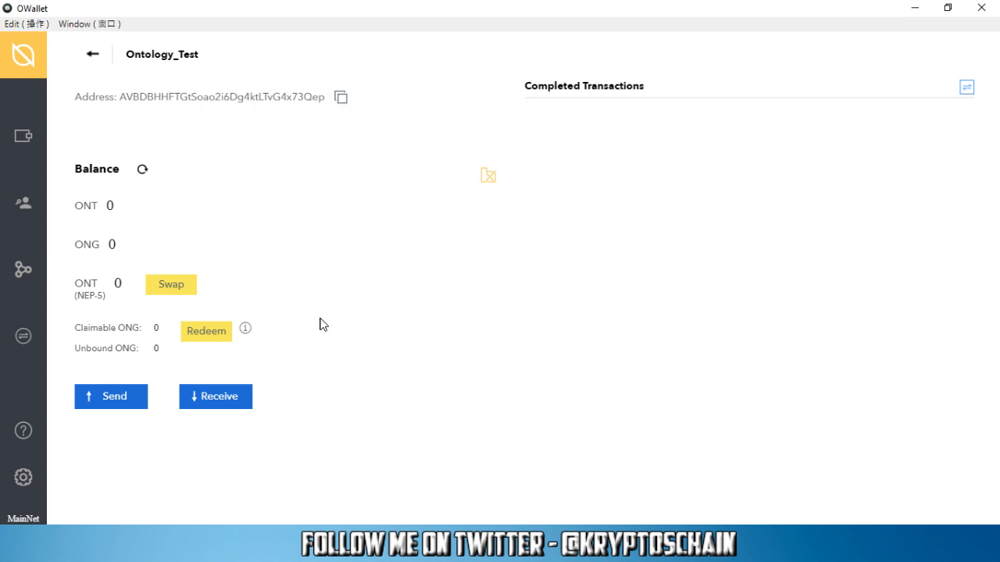
mouse_move(161, 352)
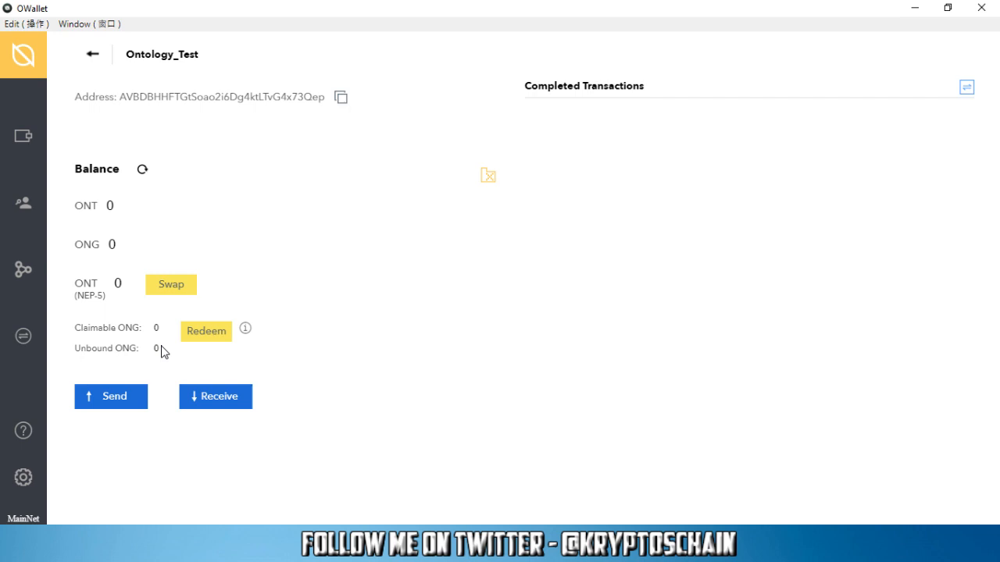
mouse_move(186, 353)
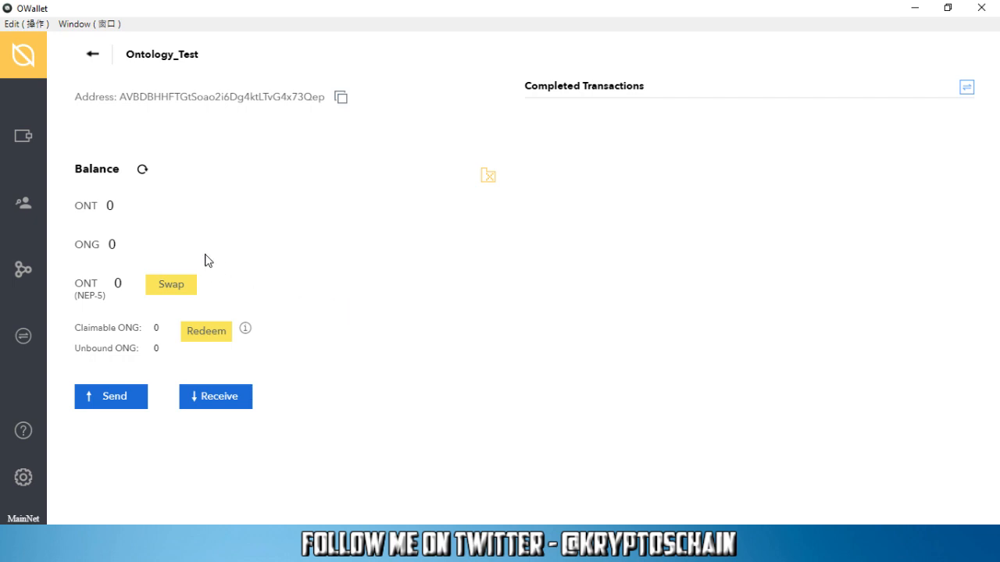
mouse_move(153, 249)
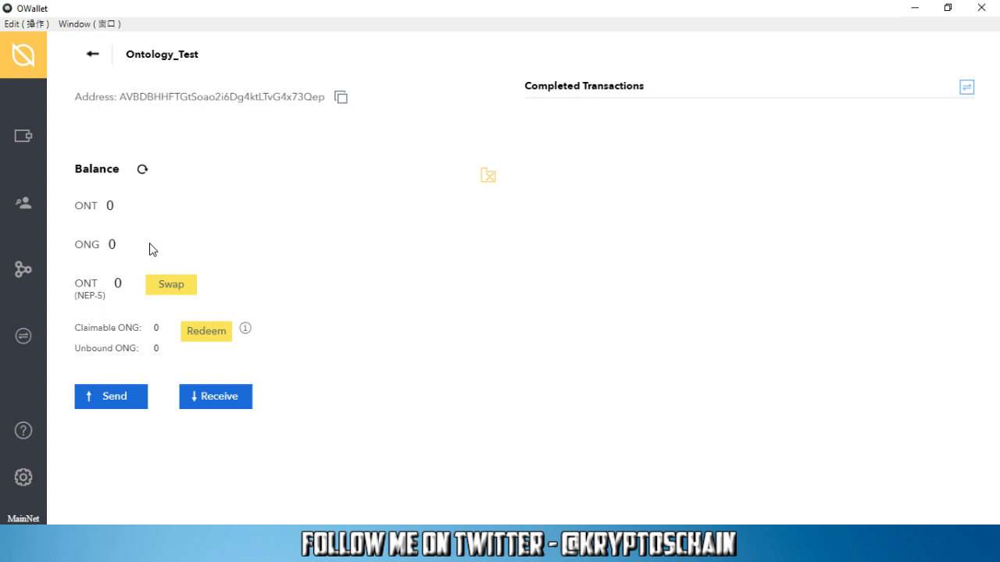
mouse_move(232, 293)
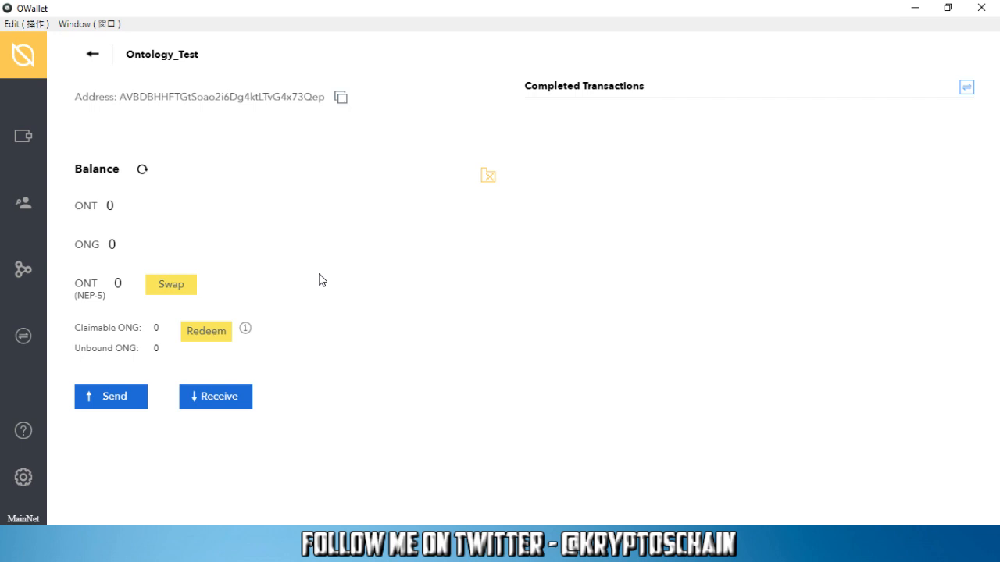
mouse_move(107, 312)
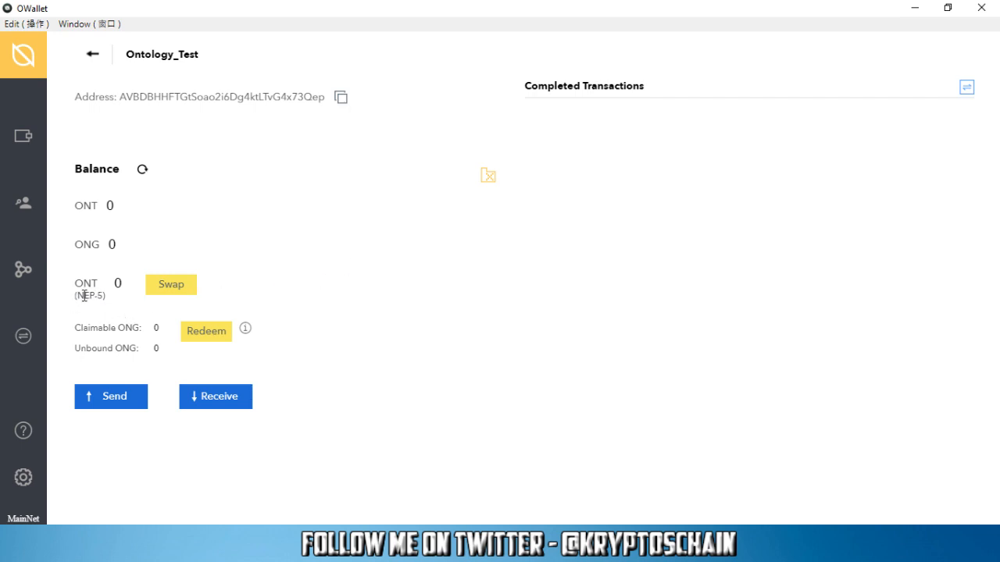
mouse_move(266, 281)
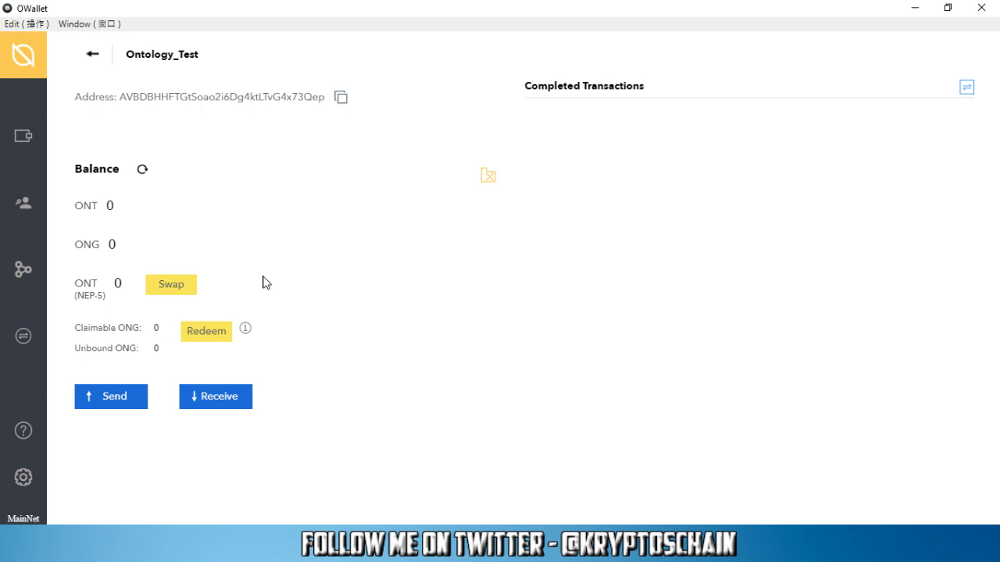
mouse_move(232, 296)
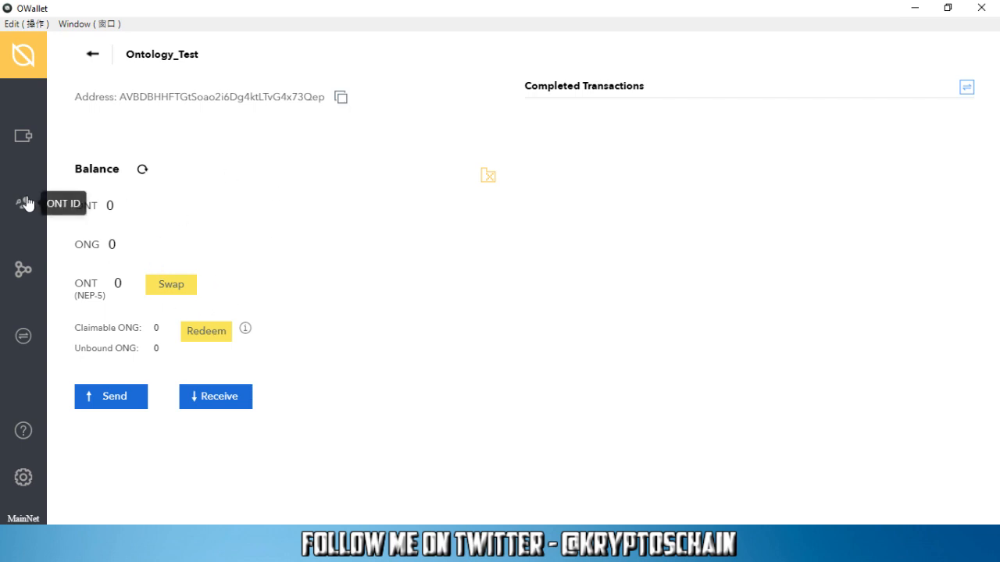
Step: Go through the ONT ID section to the Node Stake page
left_click(24, 203)
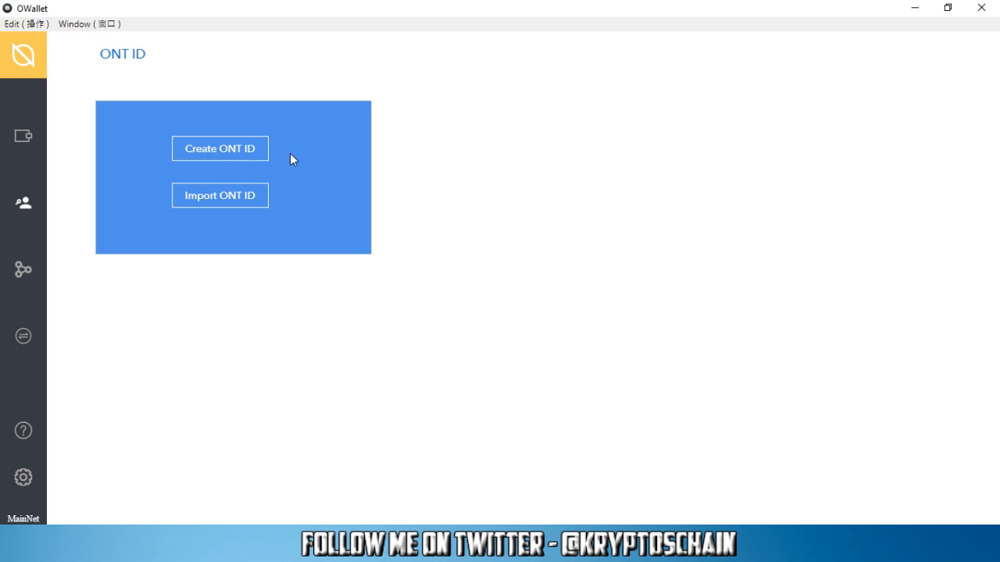
mouse_move(290, 156)
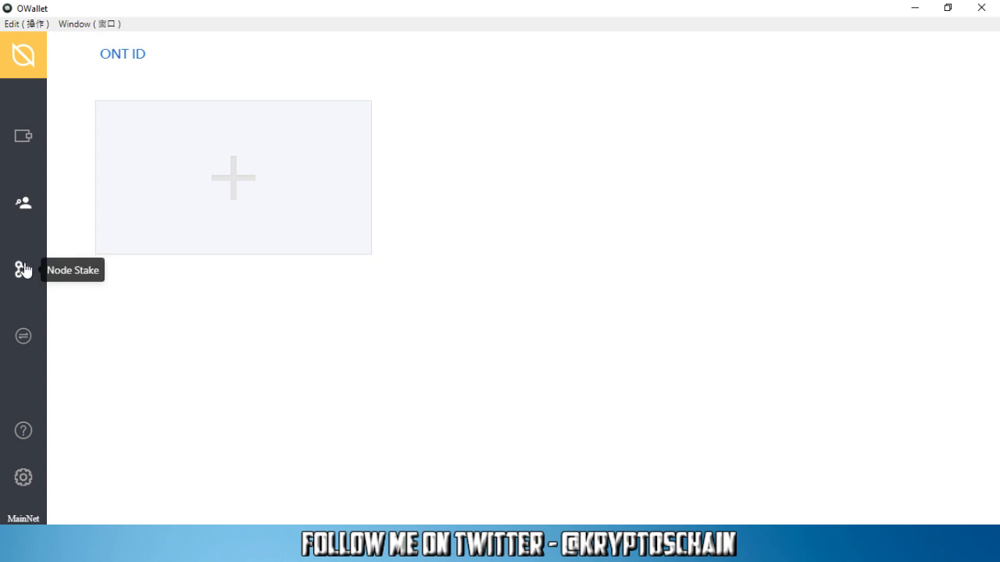
left_click(24, 270)
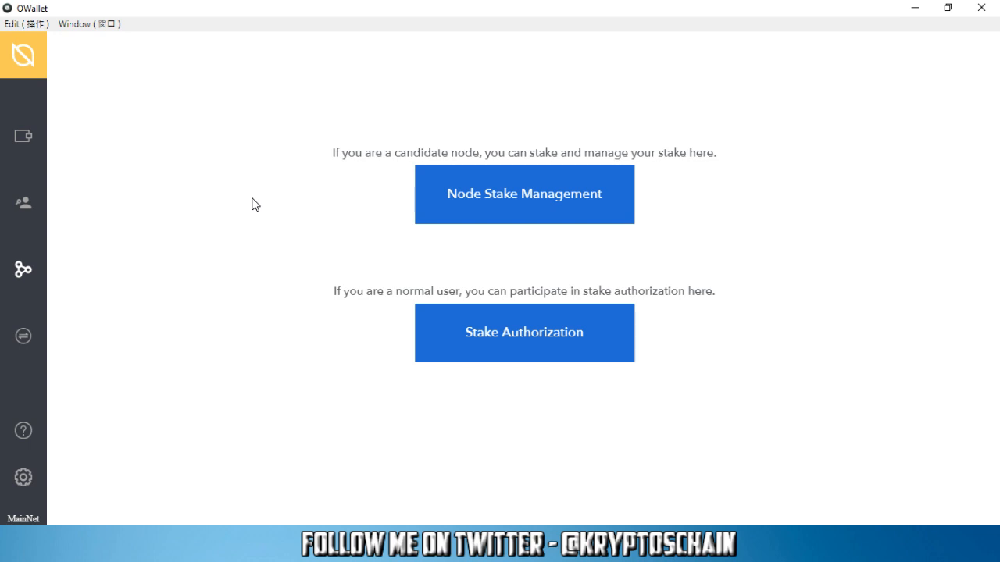
mouse_move(258, 258)
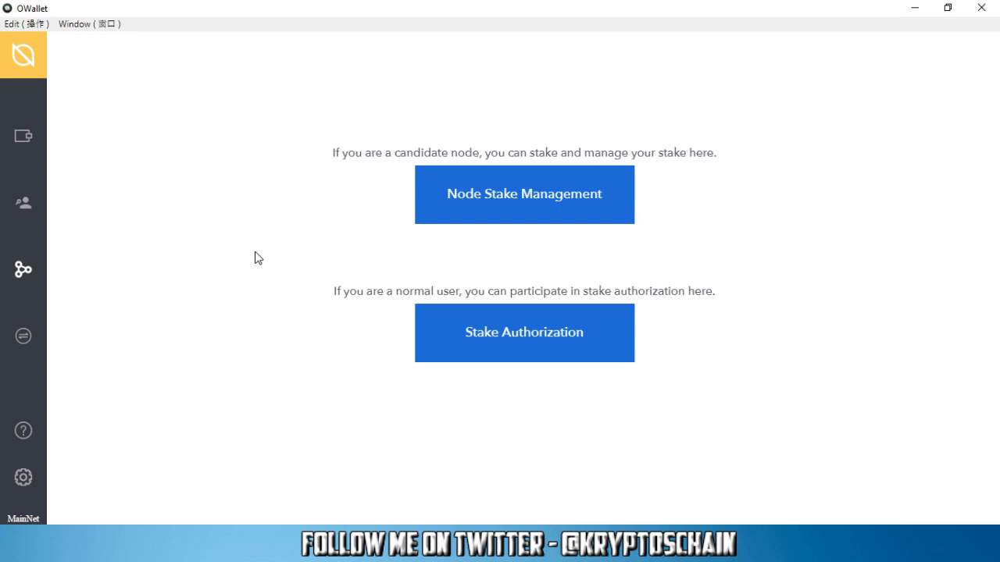
mouse_move(493, 356)
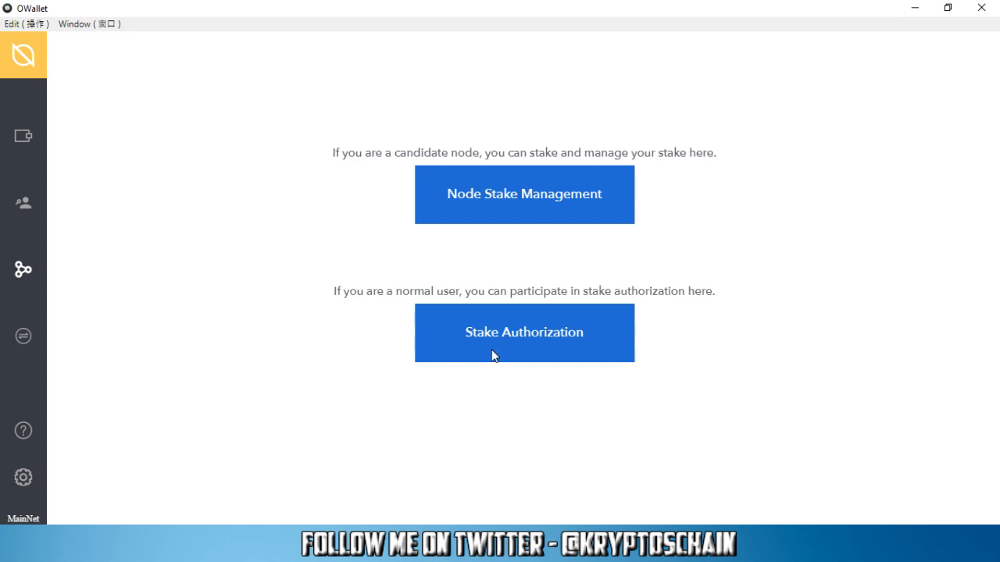
Step: Open Stake Authorization as a normal user and select node Dubhe
left_click(524, 332)
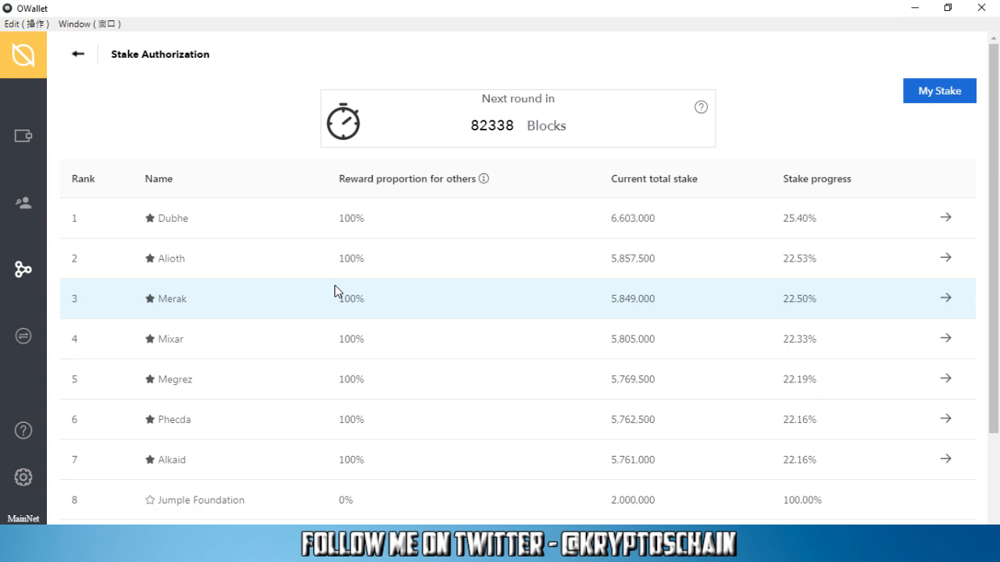
mouse_move(406, 248)
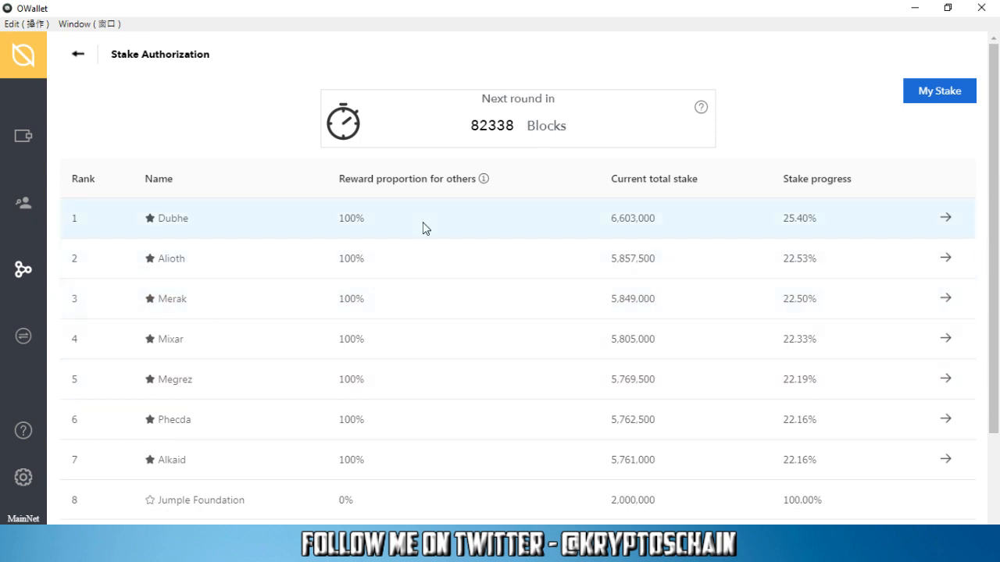
mouse_move(607, 367)
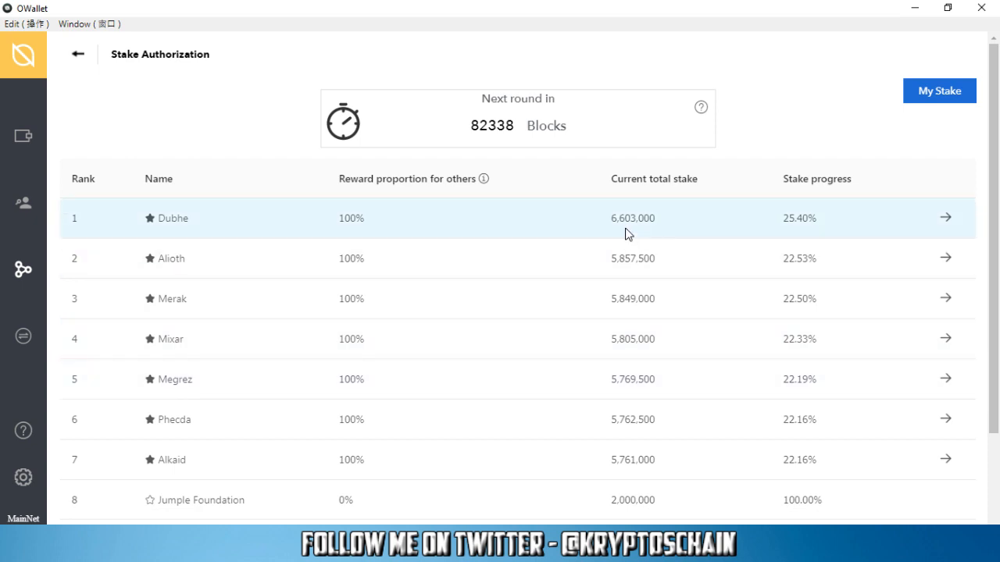
mouse_move(614, 228)
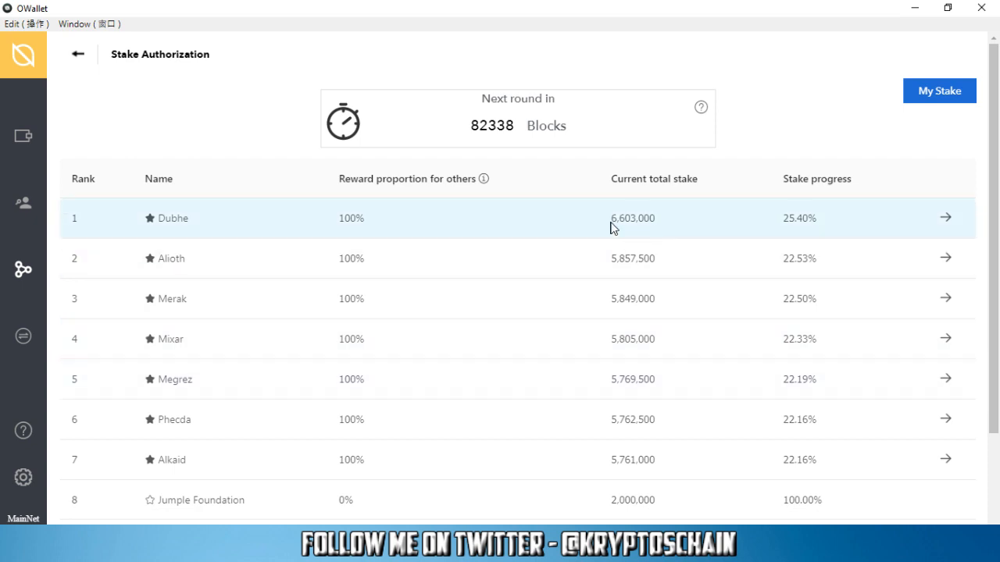
mouse_move(694, 229)
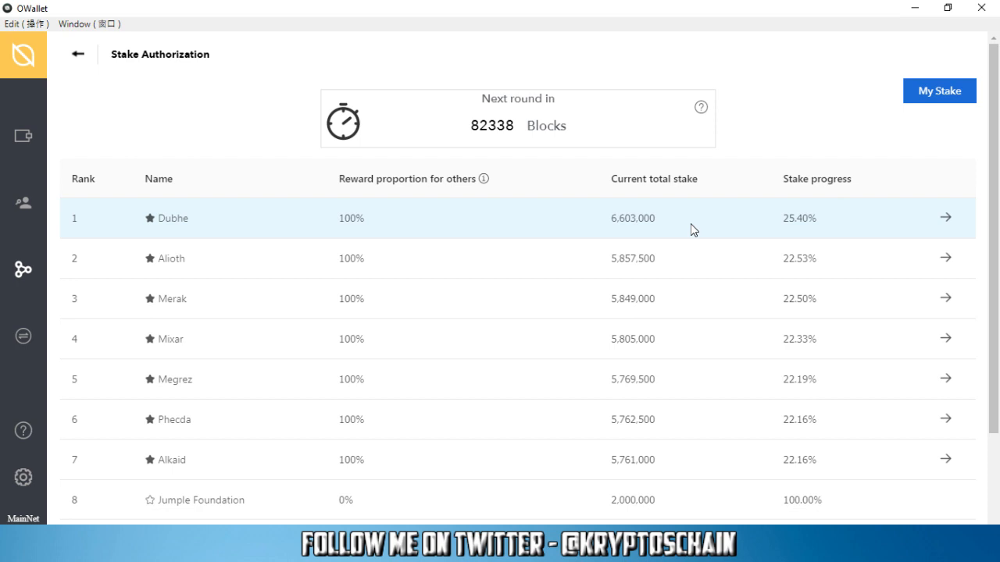
mouse_move(805, 257)
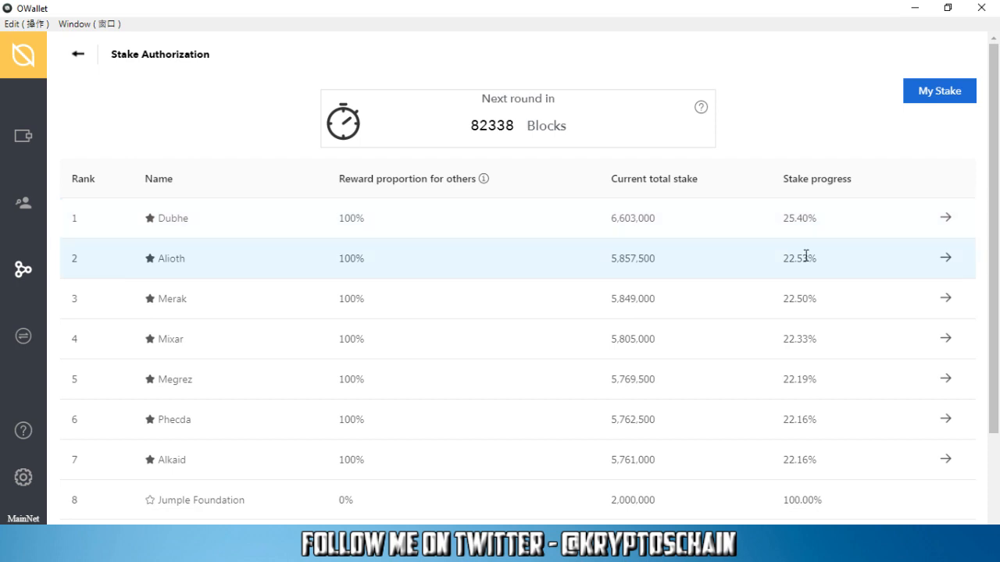
mouse_move(648, 353)
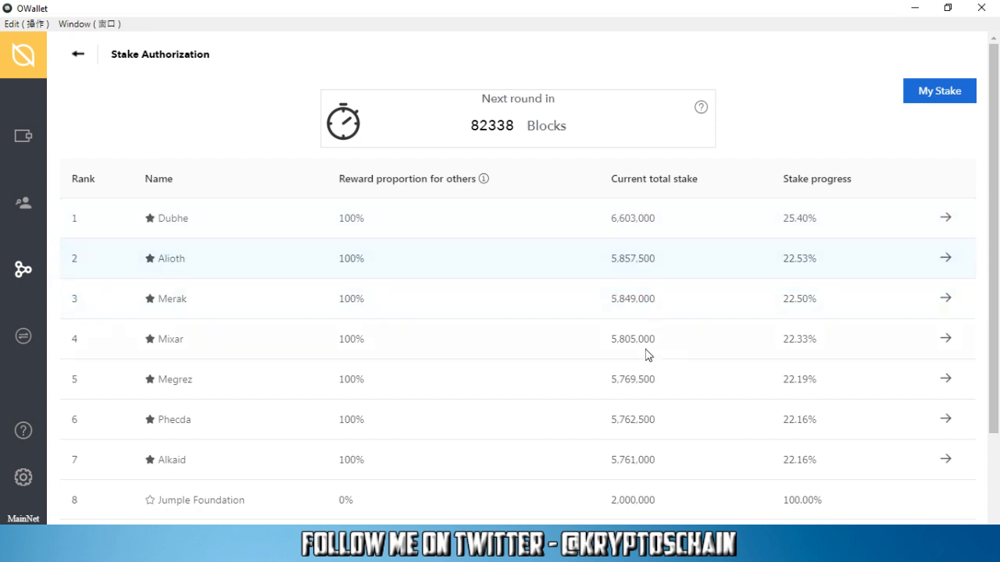
mouse_move(815, 413)
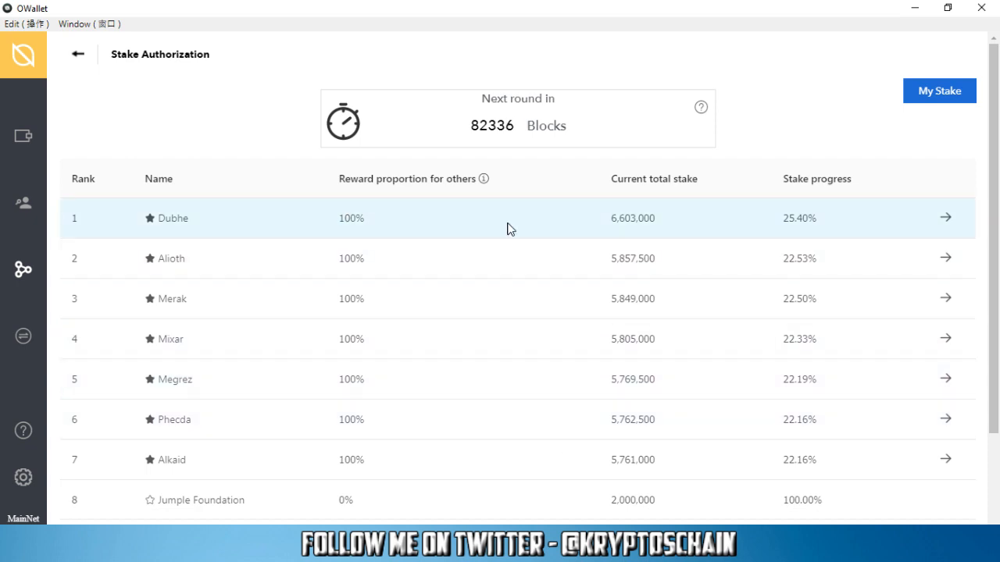
left_click(944, 218)
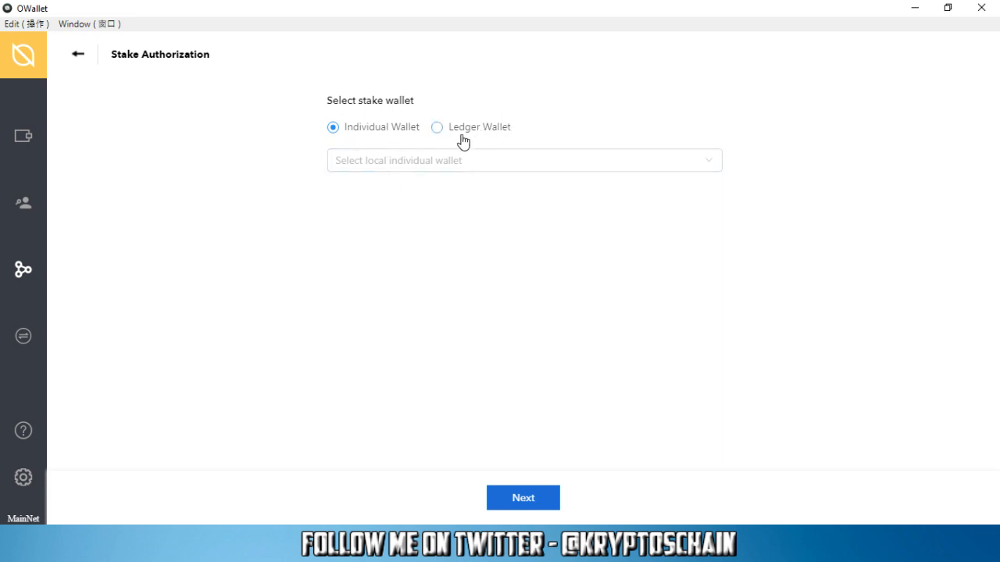
Step: Choose Ontology_Test from the local individual wallets and continue to Dubhe's details
left_click(523, 161)
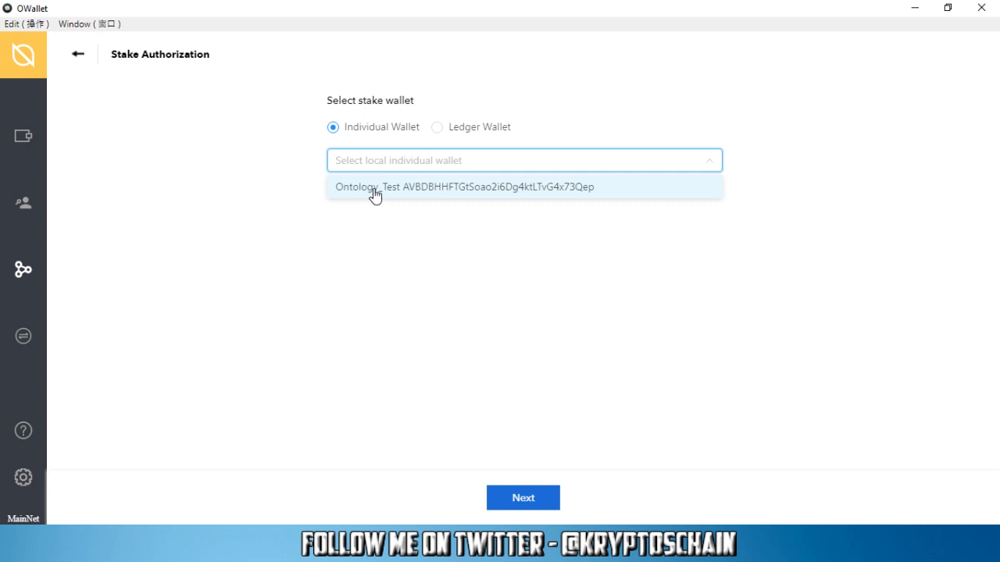
left_click(464, 187)
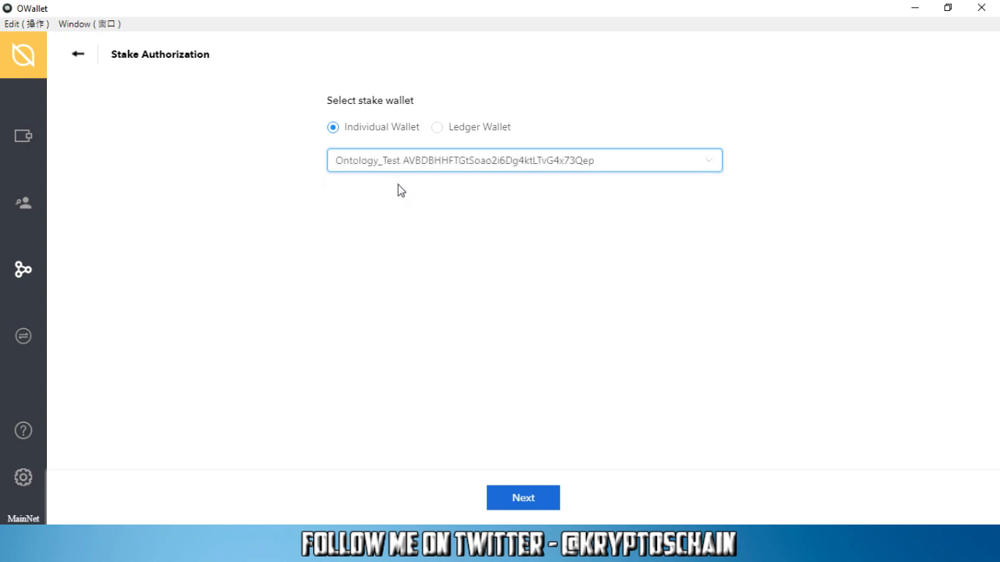
left_click(523, 497)
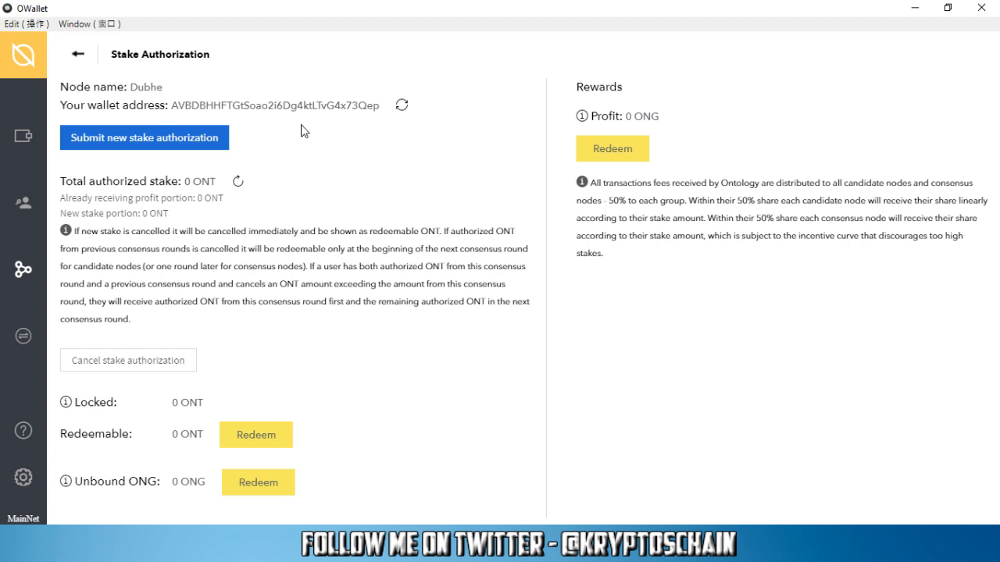
mouse_move(332, 126)
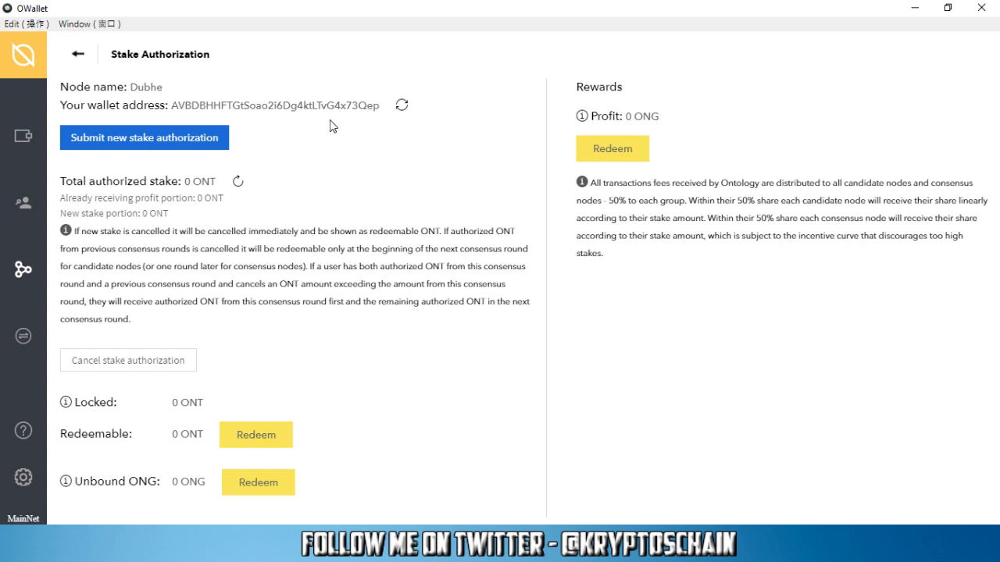
mouse_move(589, 86)
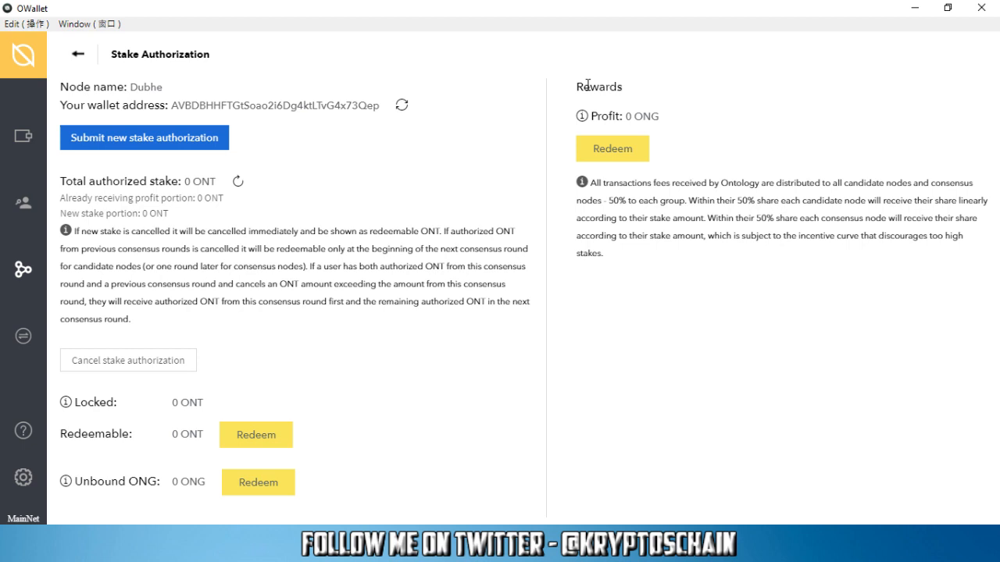
Step: Highlight the 0 ONG profit, then submit a new stake authorization for Dubhe
double_click(642, 115)
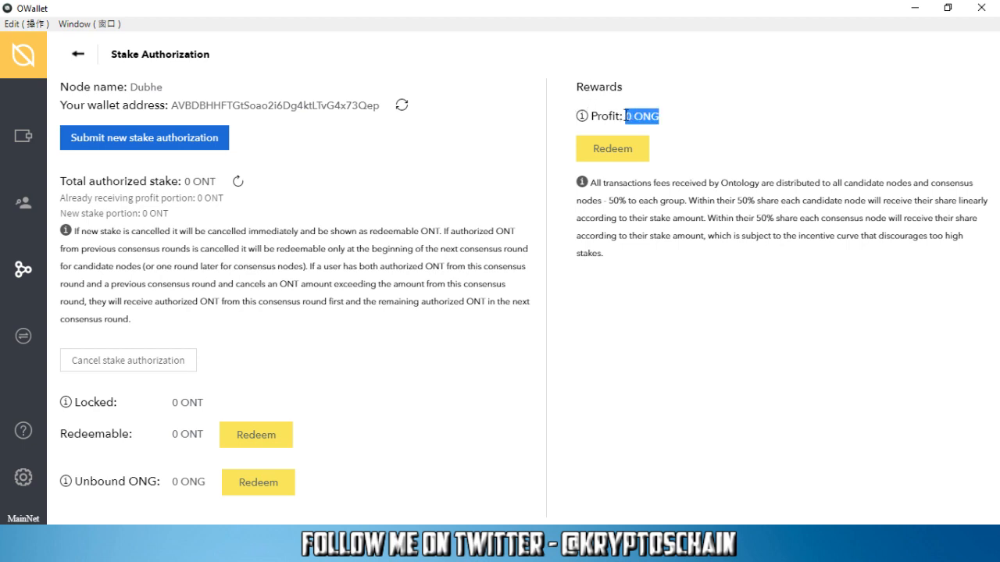
mouse_move(581, 116)
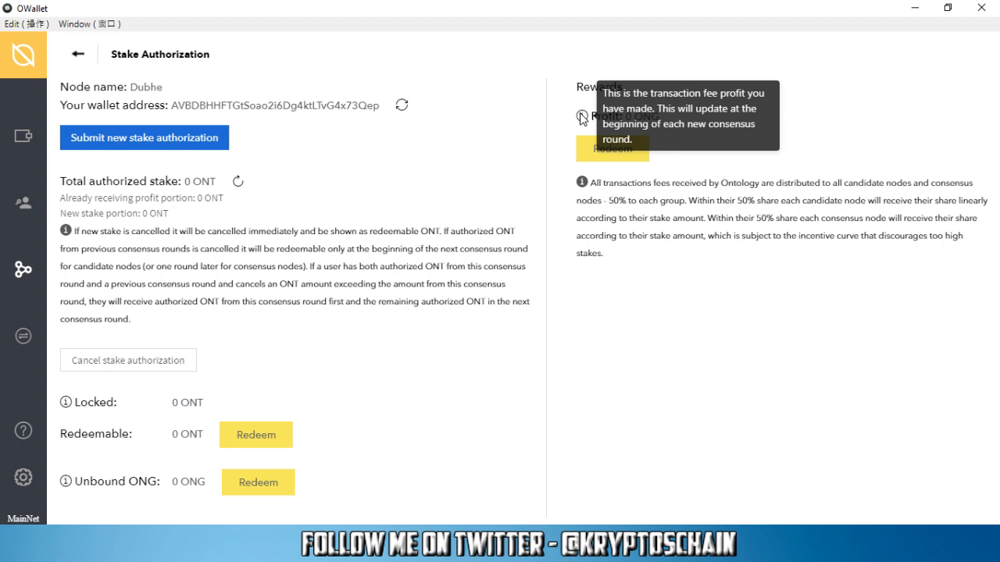
mouse_move(504, 102)
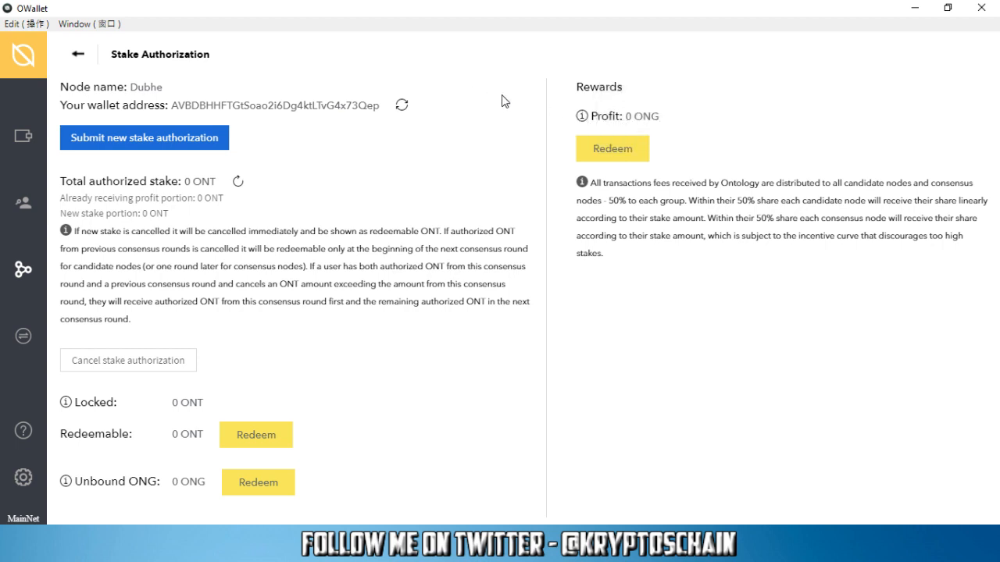
mouse_move(471, 168)
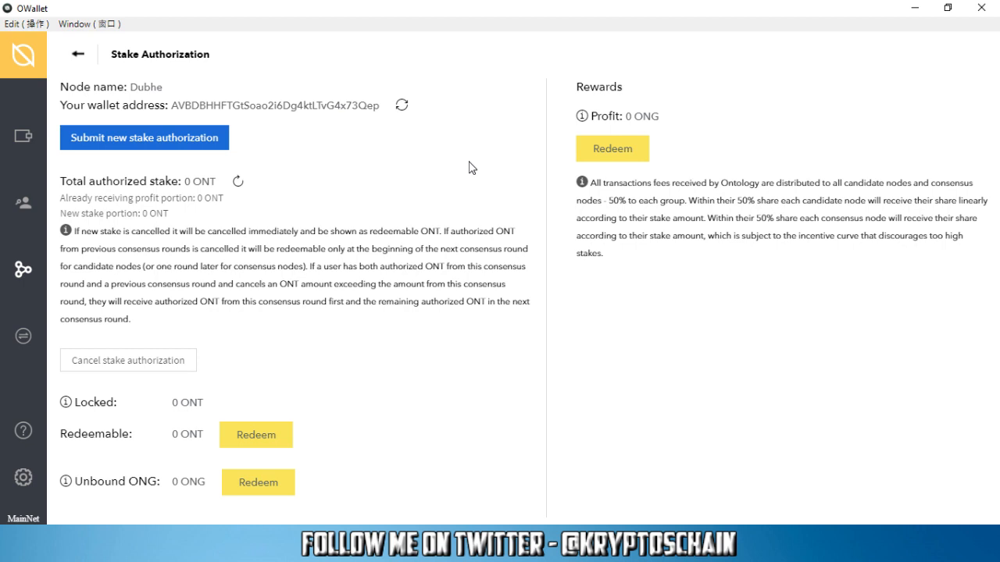
mouse_move(305, 231)
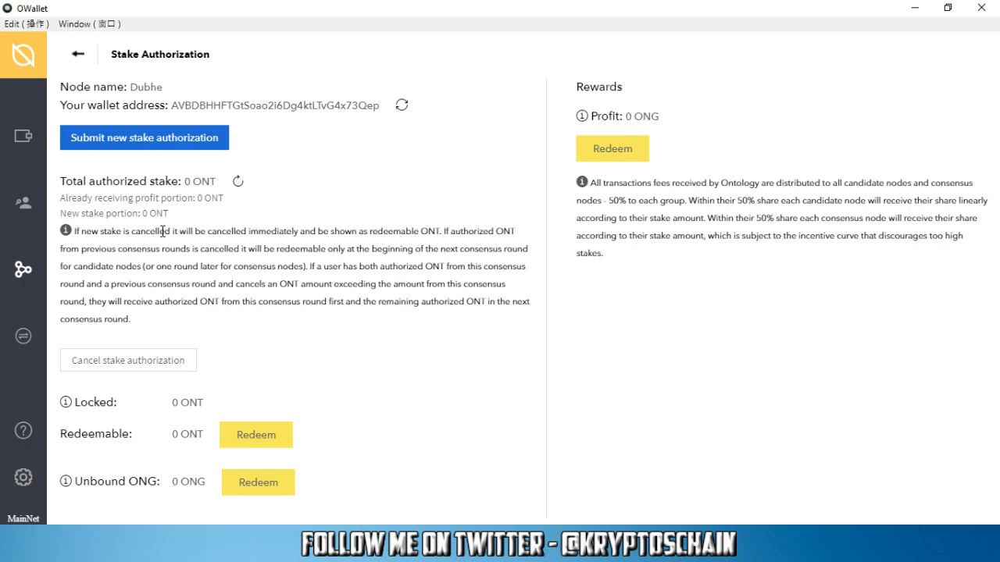
mouse_move(287, 232)
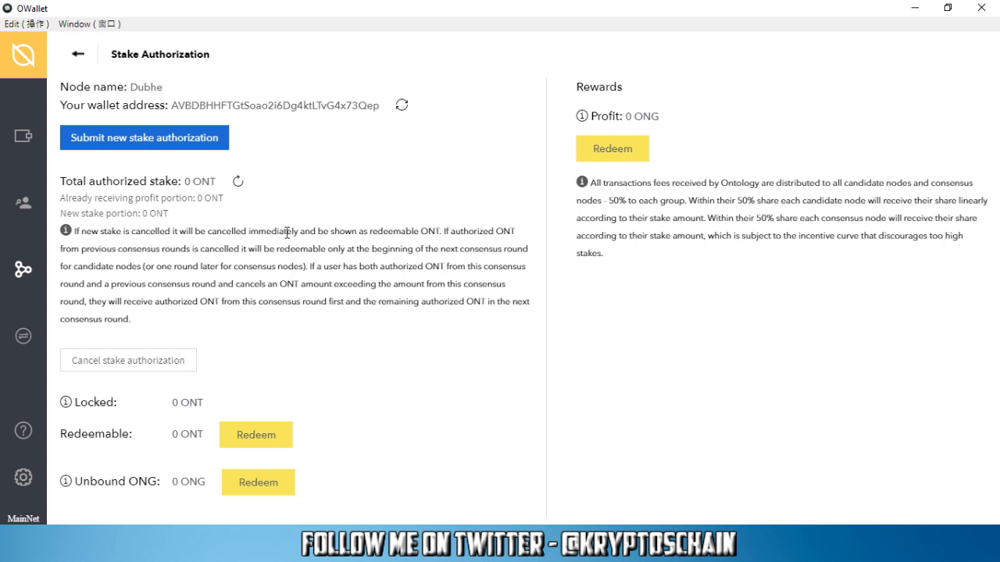
mouse_move(439, 246)
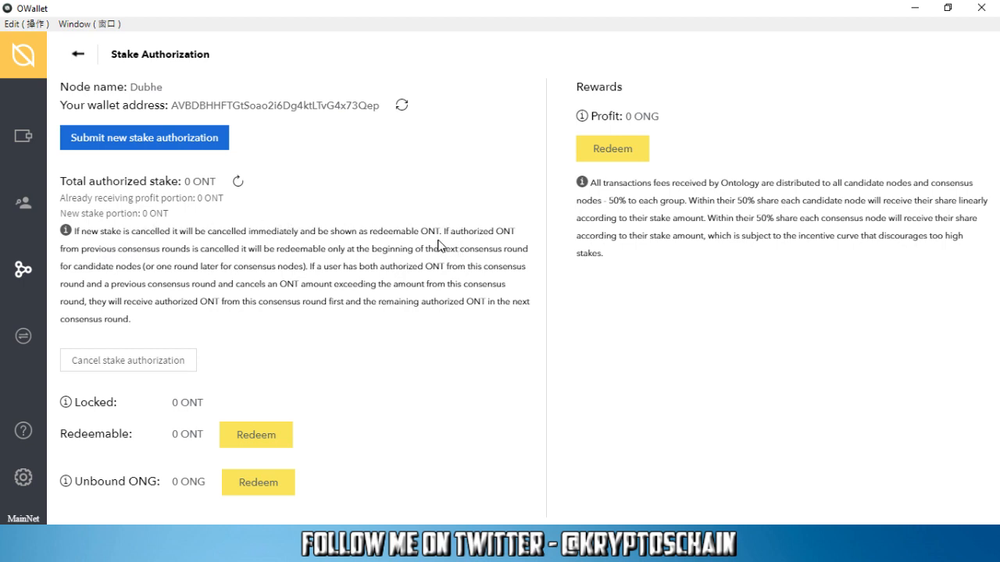
mouse_move(118, 264)
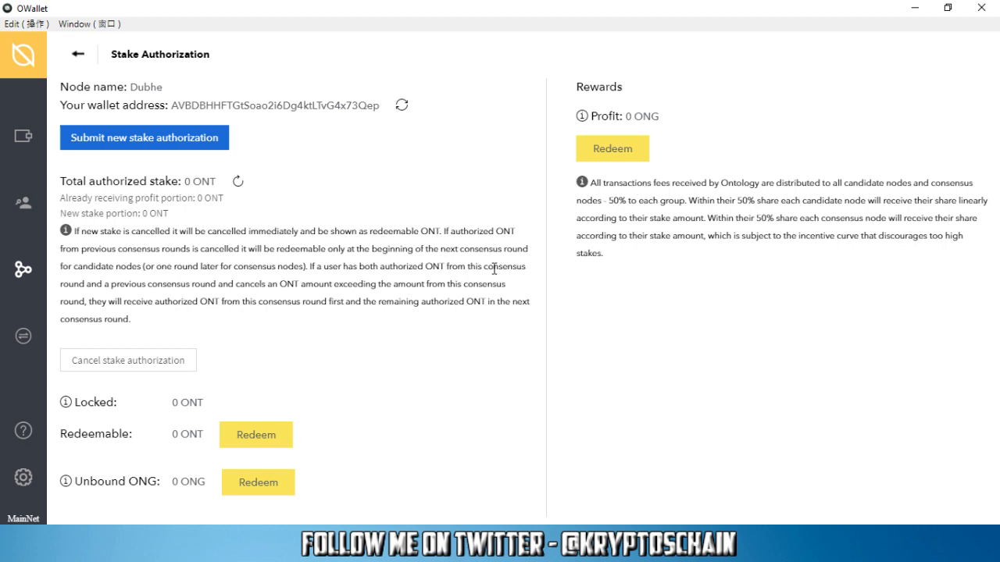
mouse_move(439, 336)
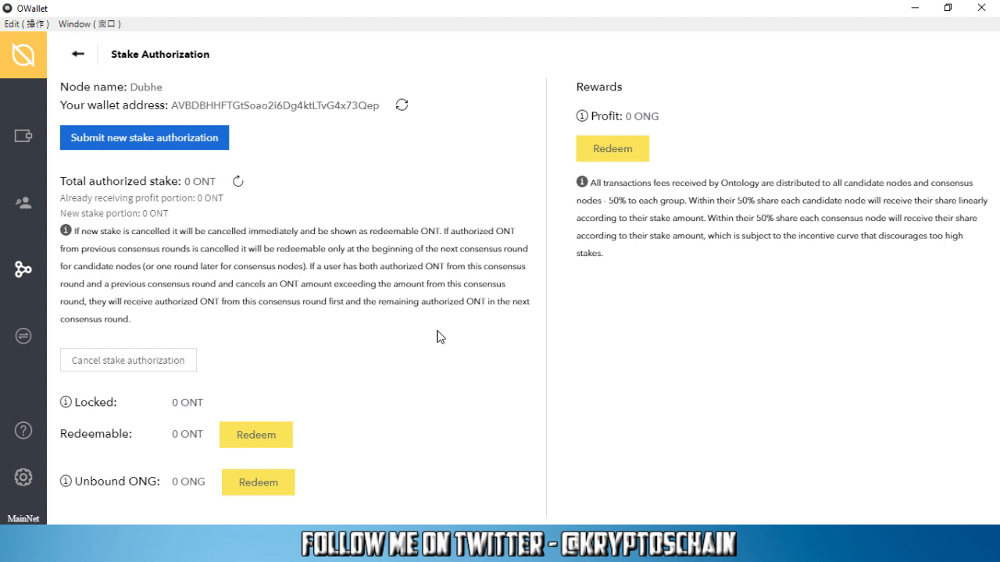
mouse_move(409, 334)
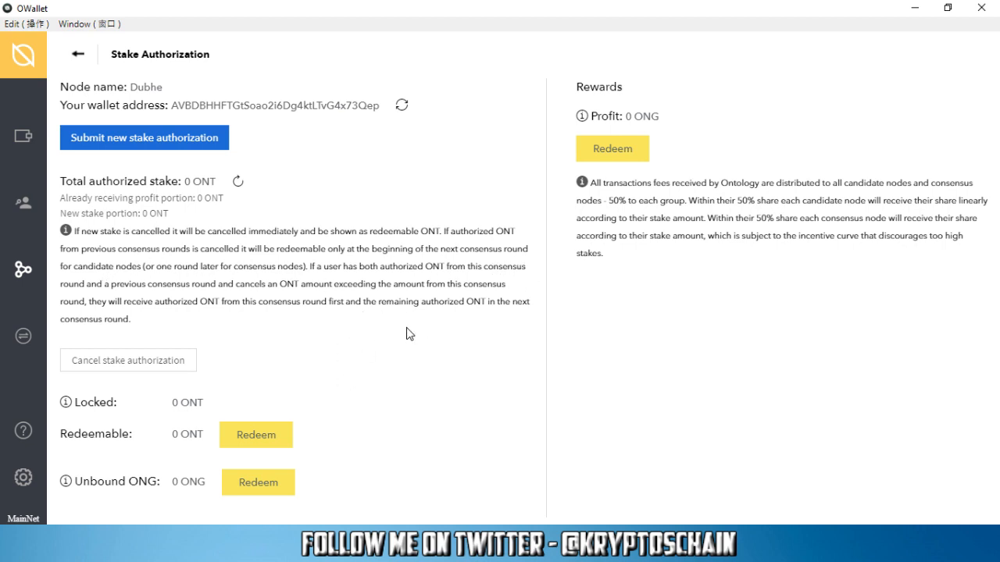
mouse_move(395, 336)
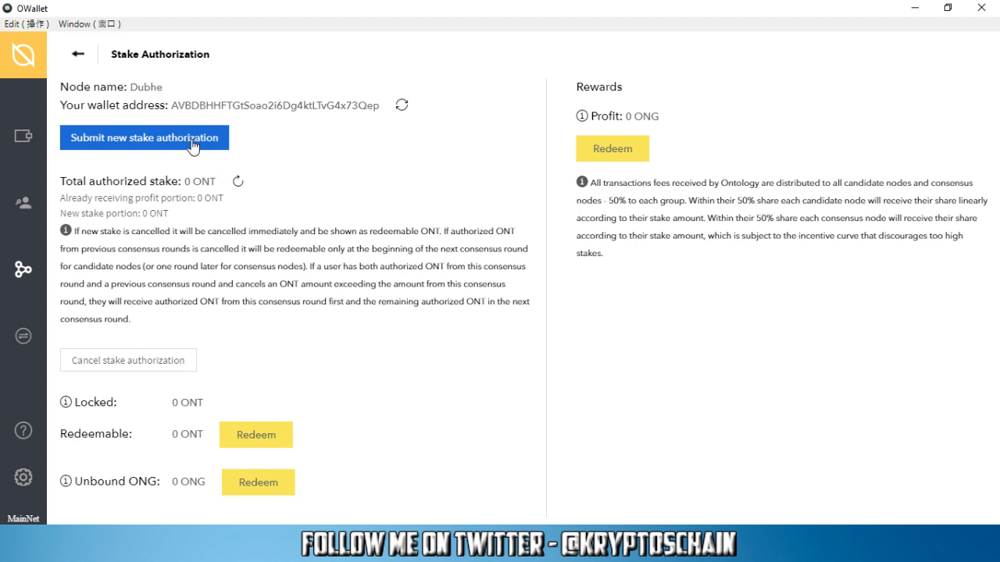
left_click(143, 138)
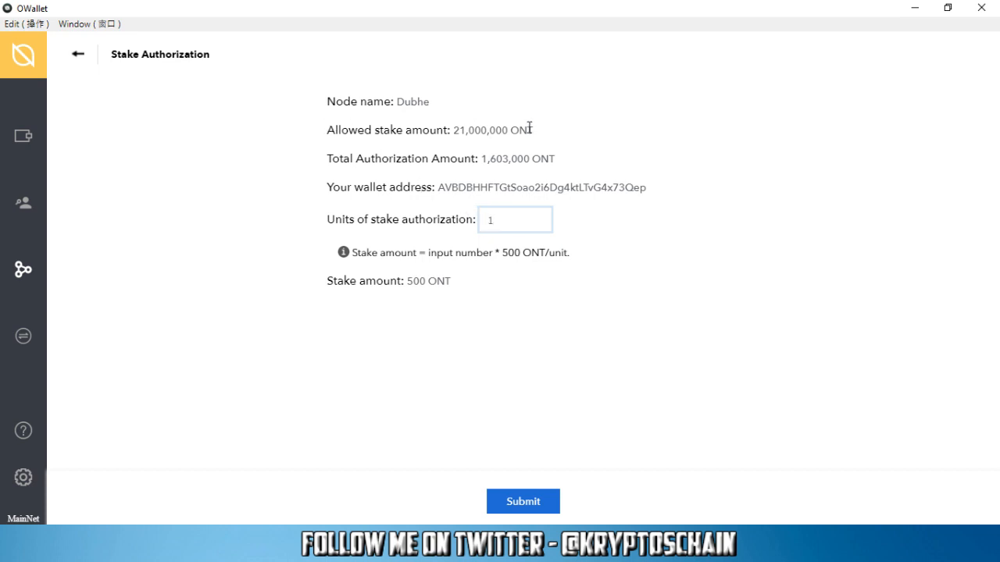
mouse_move(425, 101)
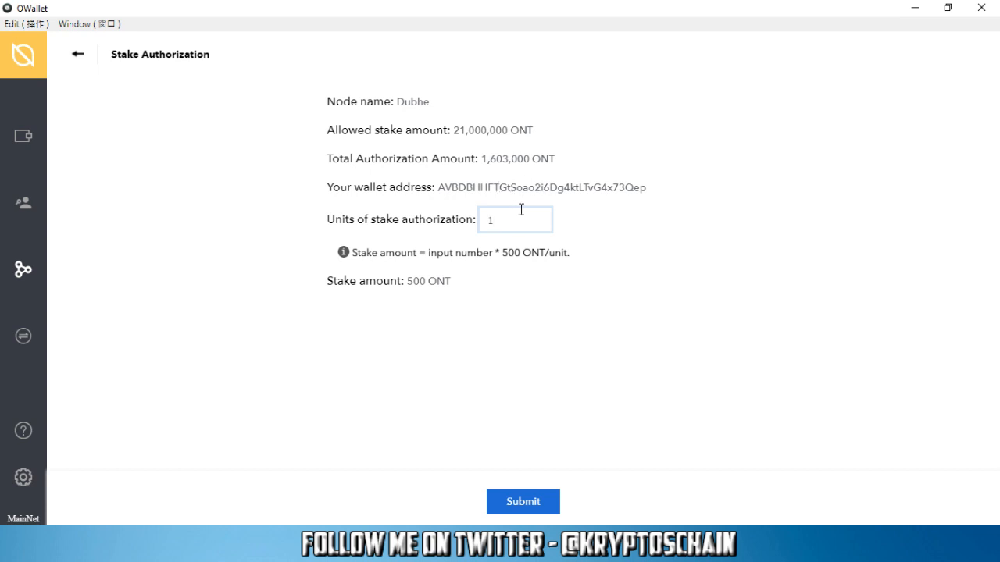
mouse_move(527, 258)
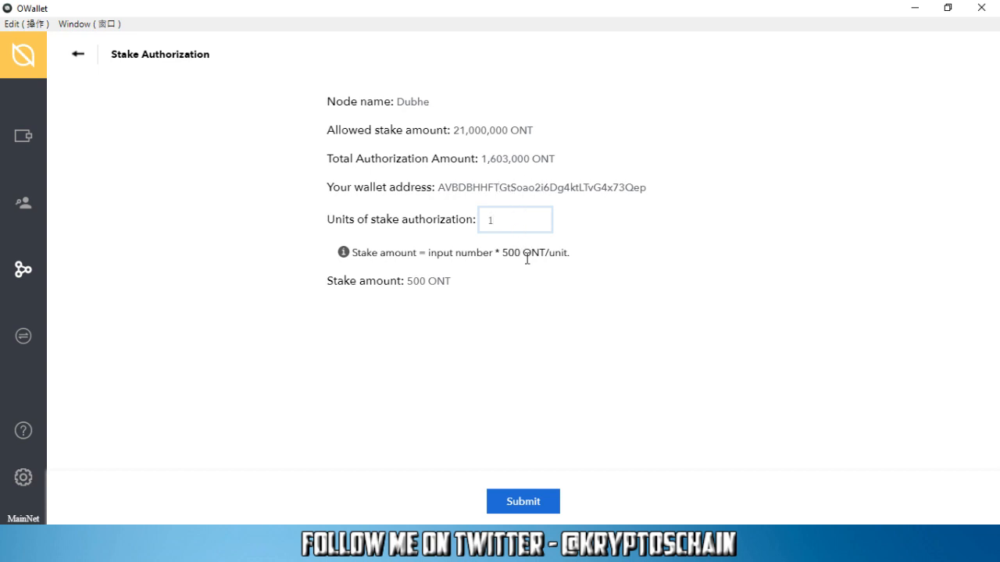
mouse_move(587, 266)
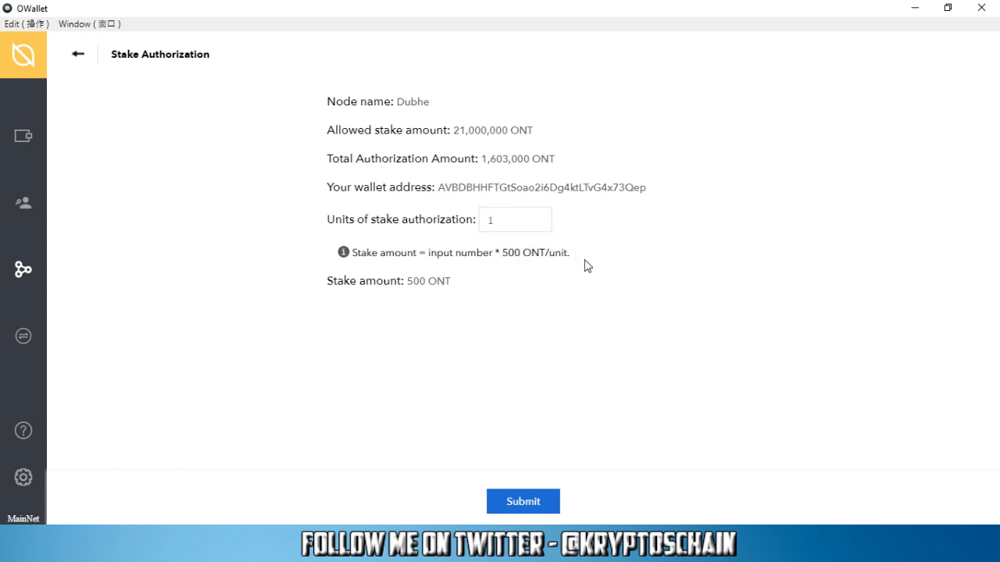
Step: Enter 2 stake units (1000 ONT) and submit the authorization
left_click(515, 220)
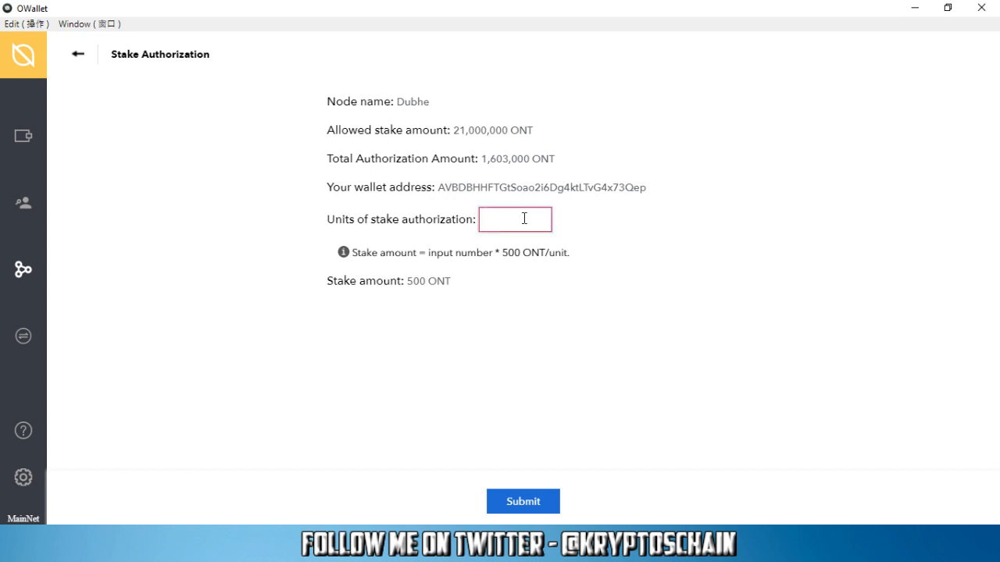
type("2")
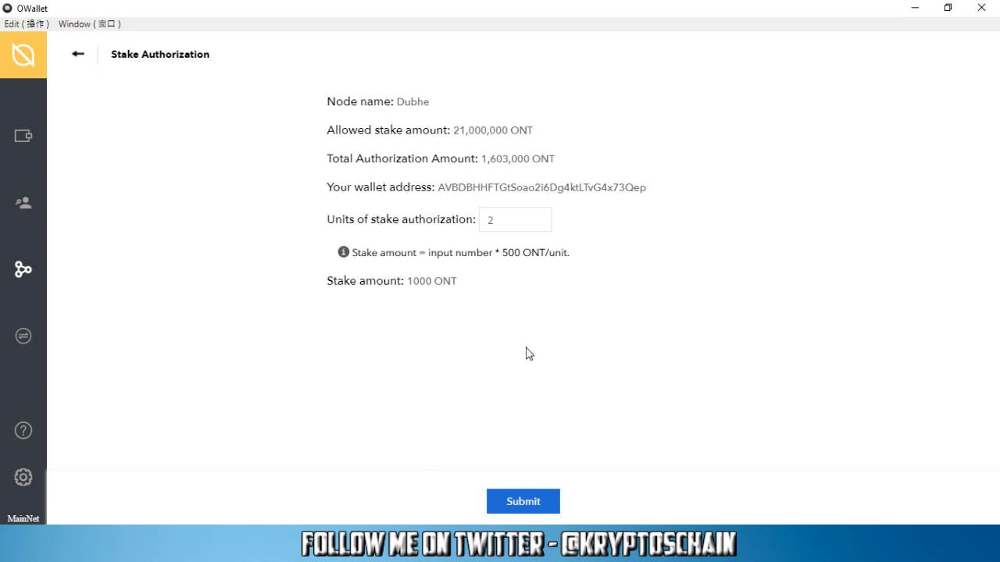
left_click(523, 501)
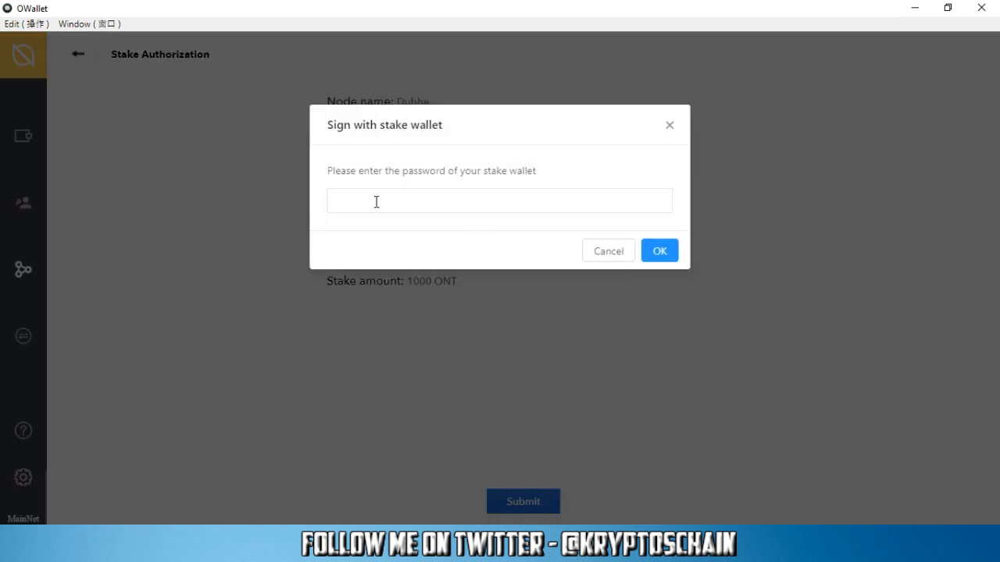
Step: Sign the 1000 ONT stake with the wallet password and confirm
type("•")
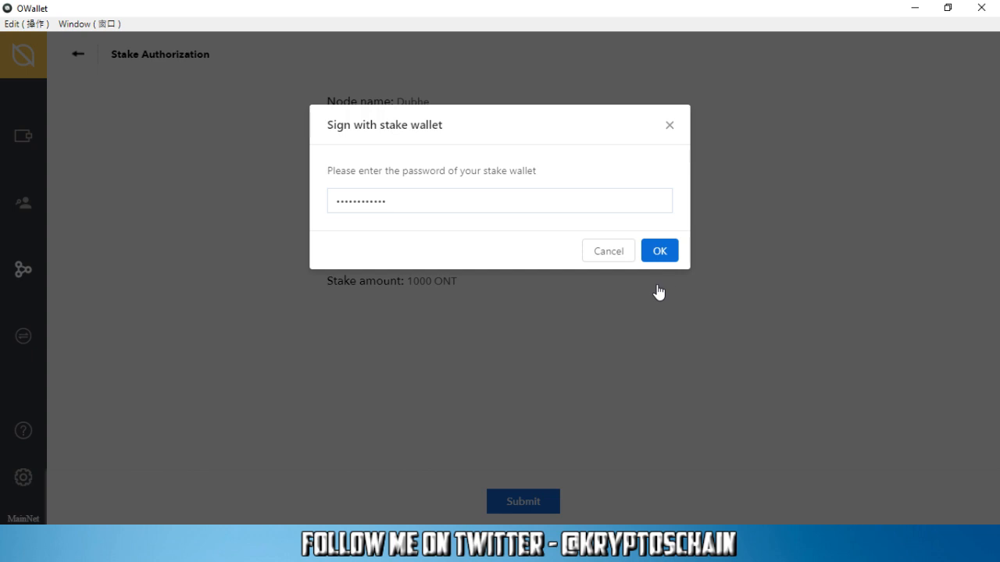
left_click(659, 251)
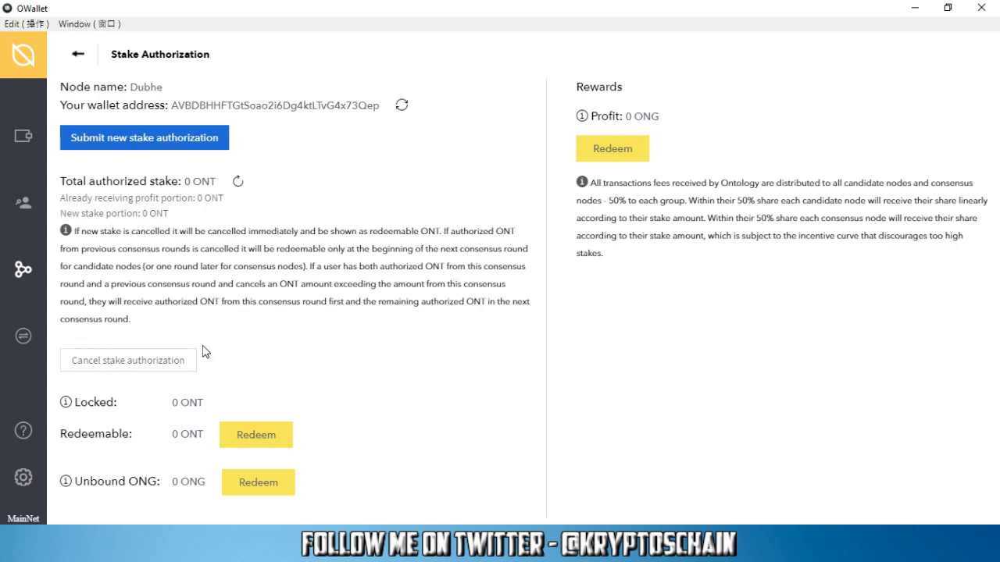
double_click(184, 402)
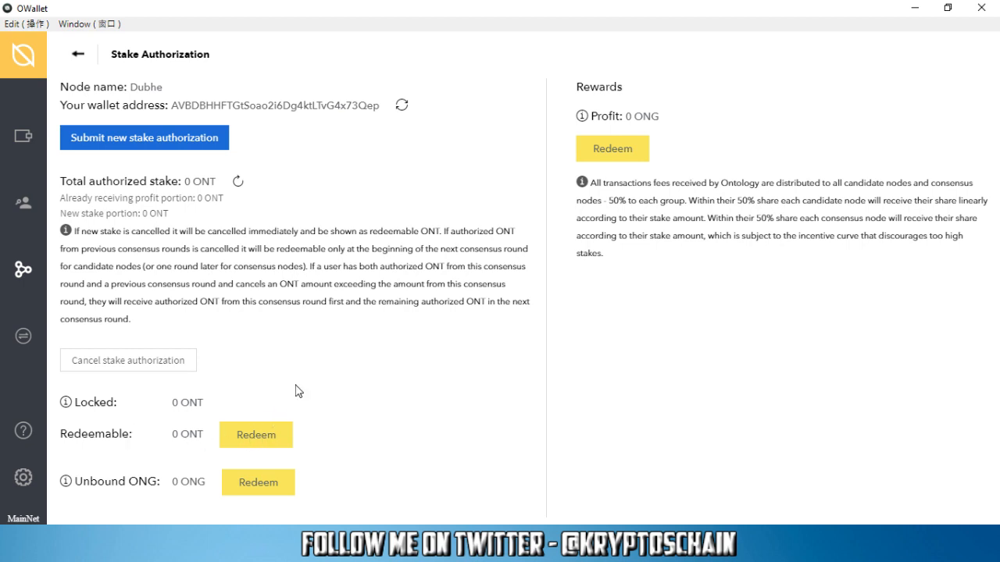
mouse_move(285, 385)
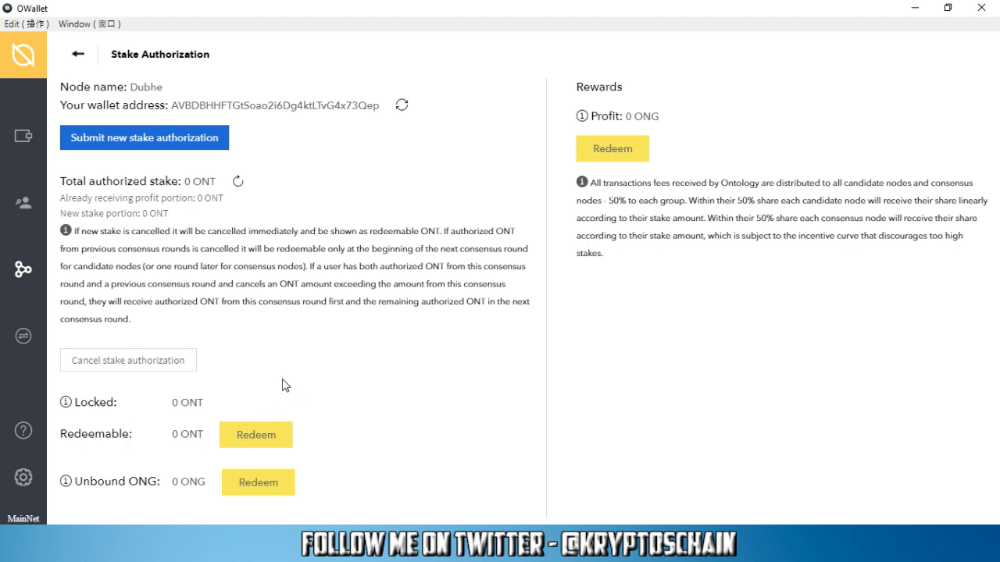
mouse_move(285, 383)
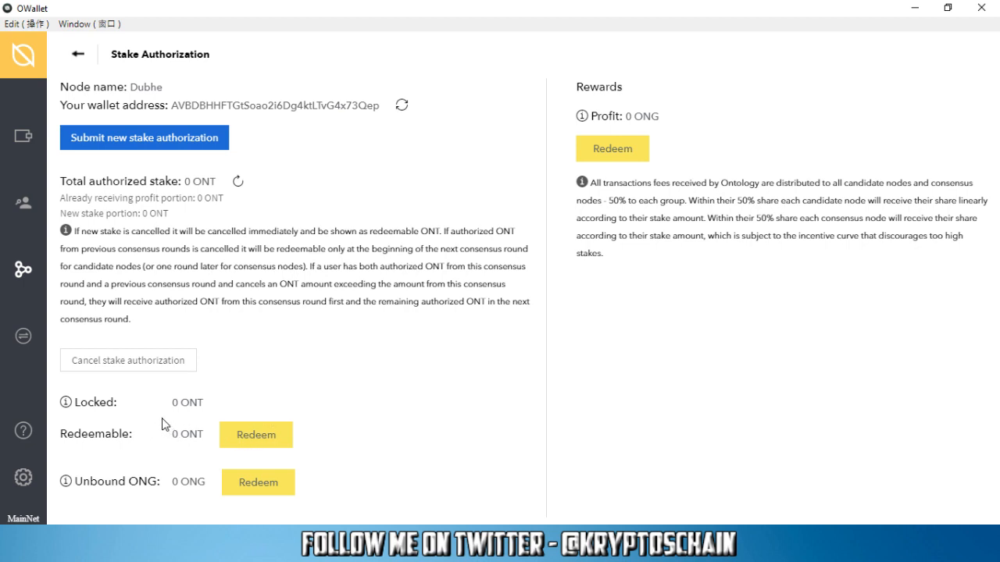
mouse_move(158, 430)
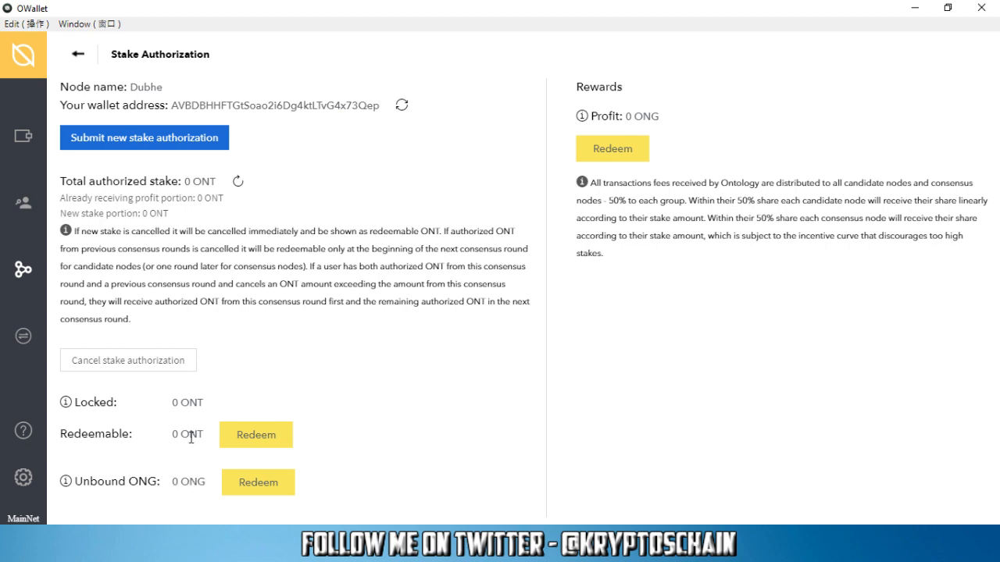
mouse_move(285, 200)
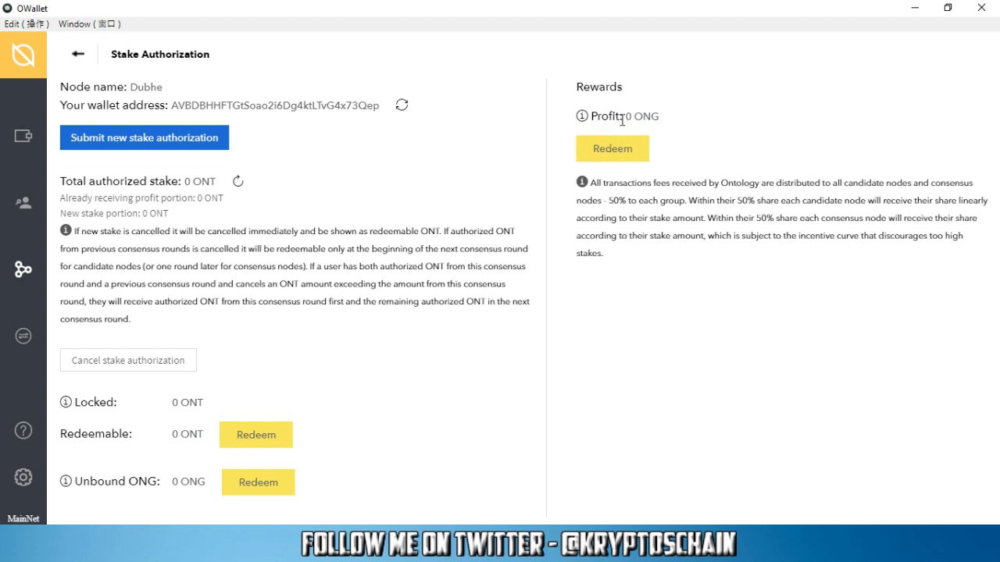
mouse_move(623, 164)
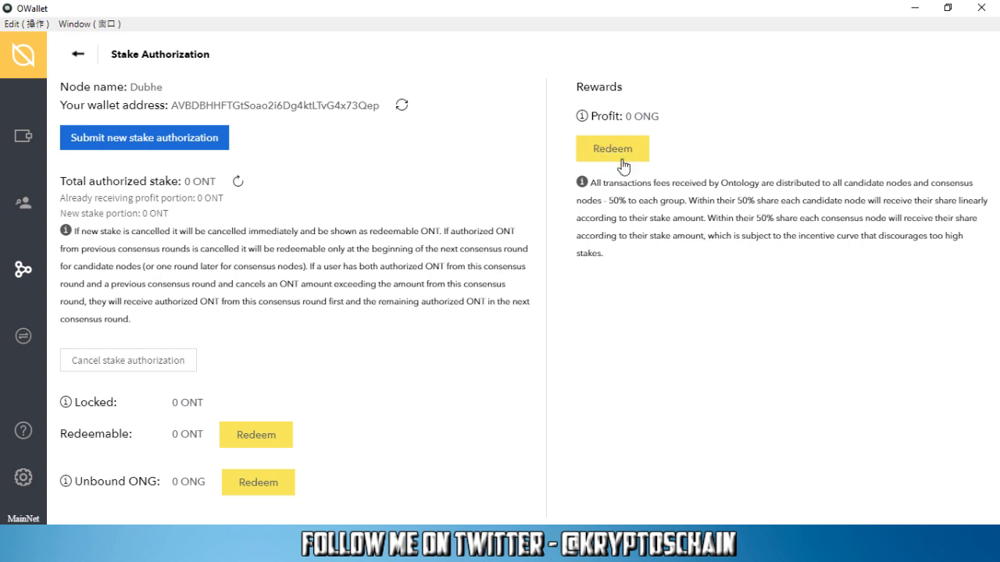
mouse_move(19, 354)
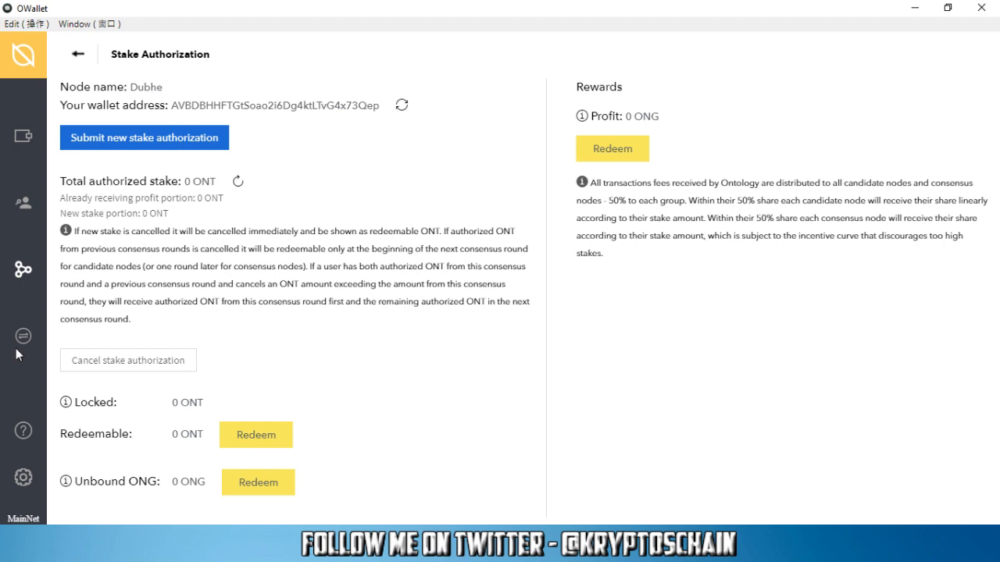
Step: Check the Exchange price list, then return to Wallets showing Ontology_Test
left_click(23, 337)
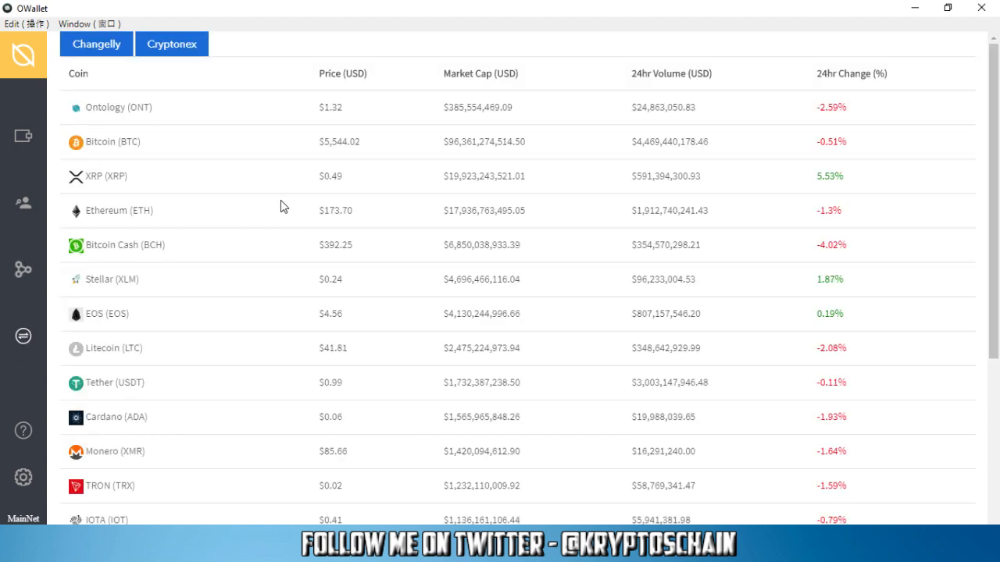
mouse_move(242, 125)
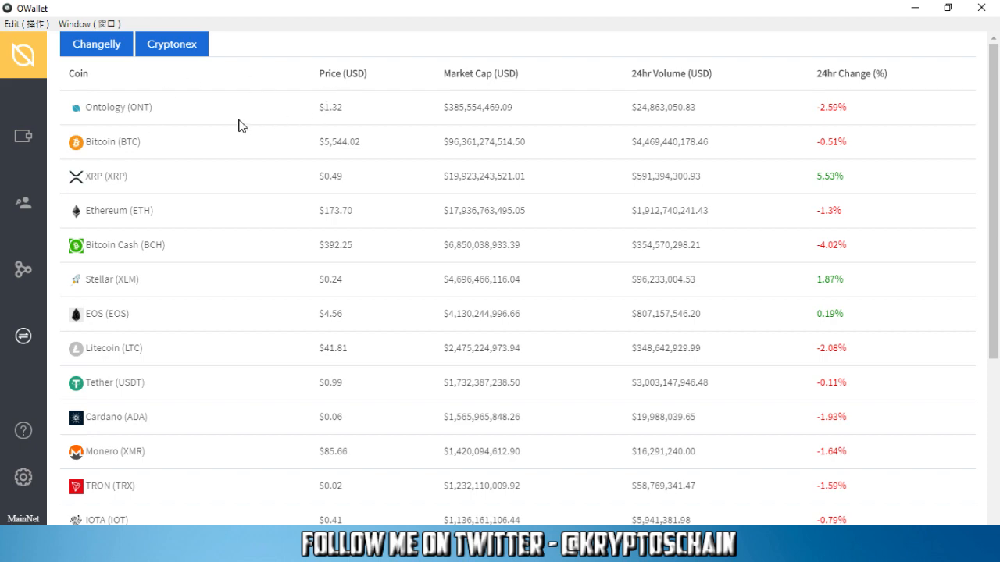
mouse_move(137, 302)
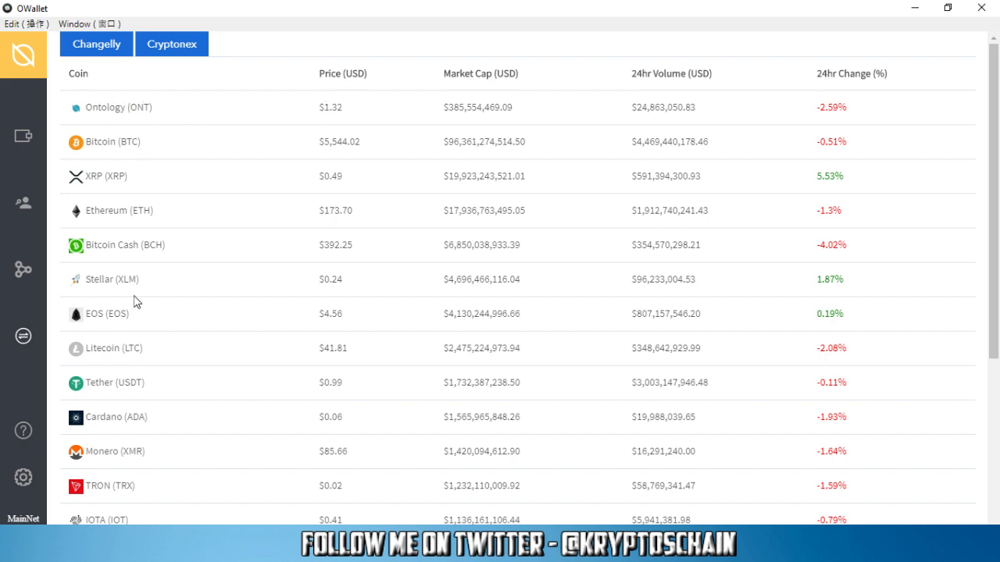
mouse_move(176, 193)
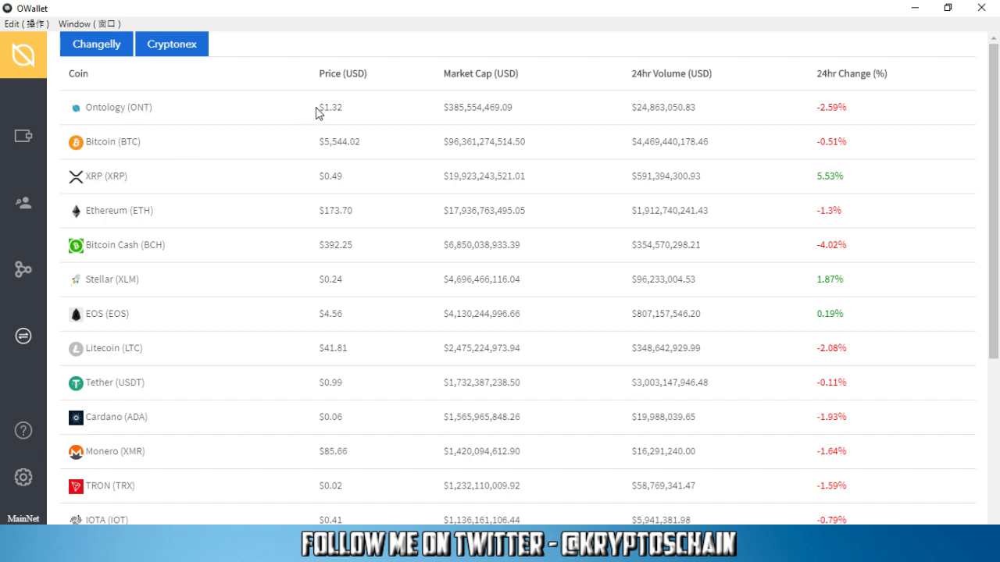
mouse_move(451, 113)
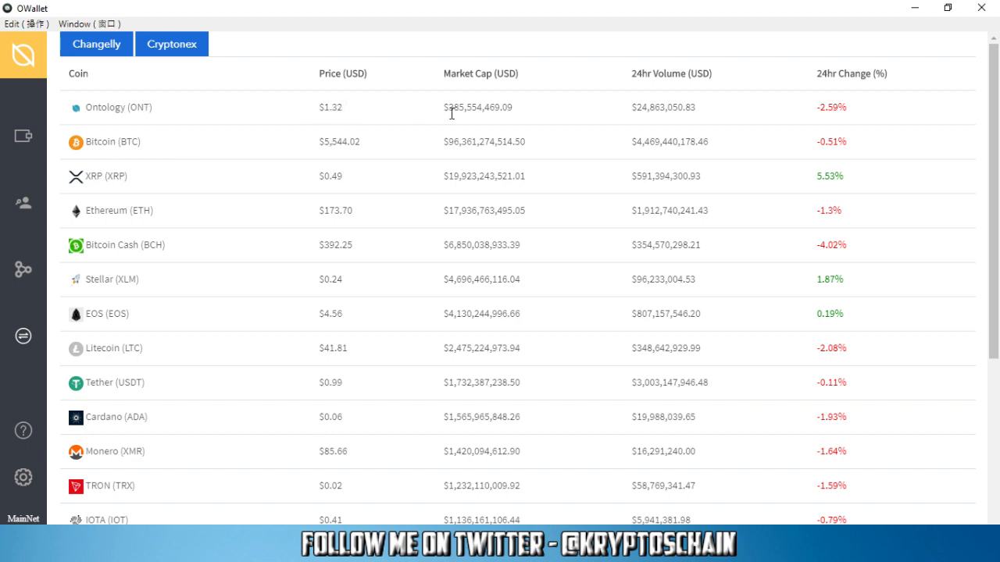
mouse_move(817, 111)
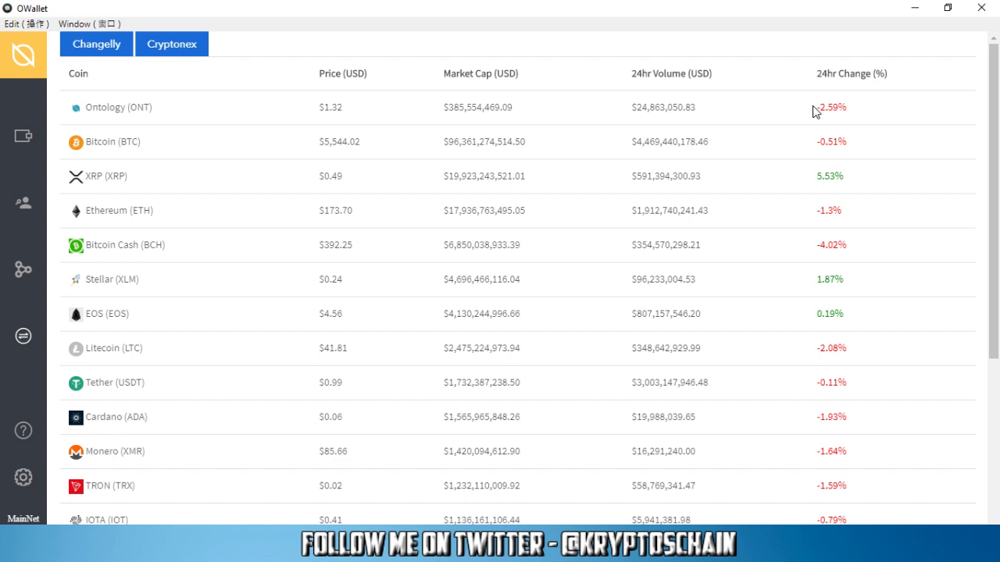
double_click(831, 107)
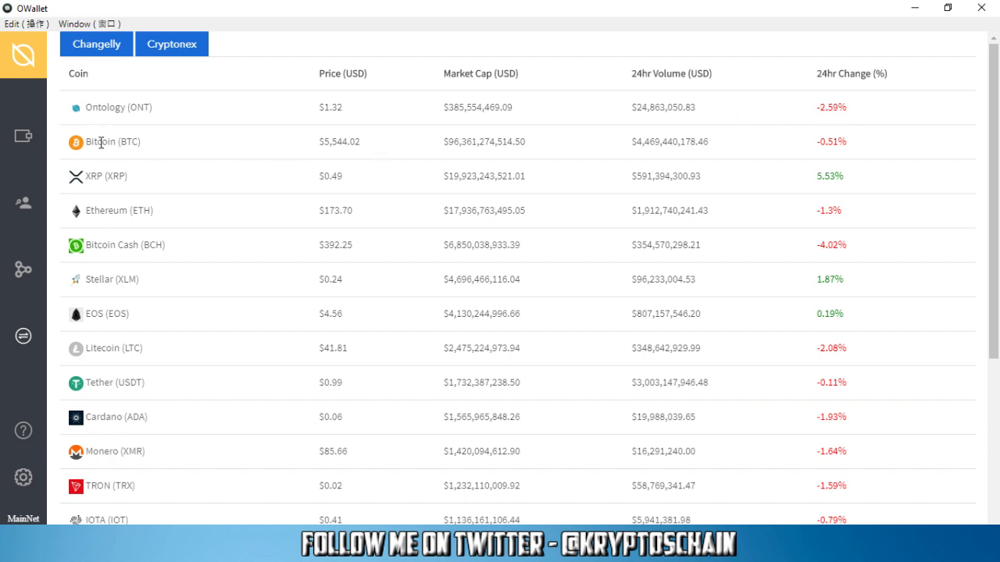
mouse_move(109, 258)
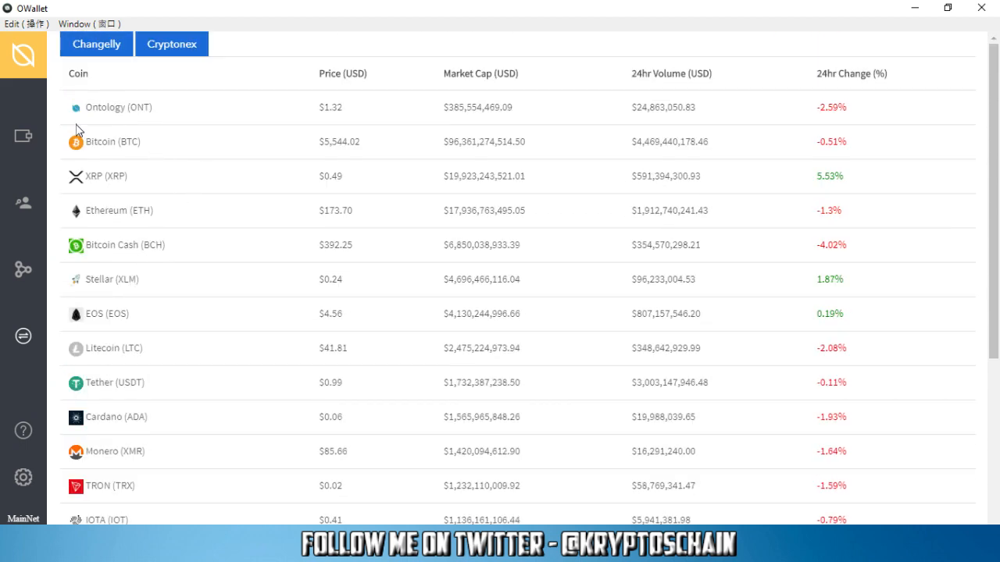
left_click(23, 137)
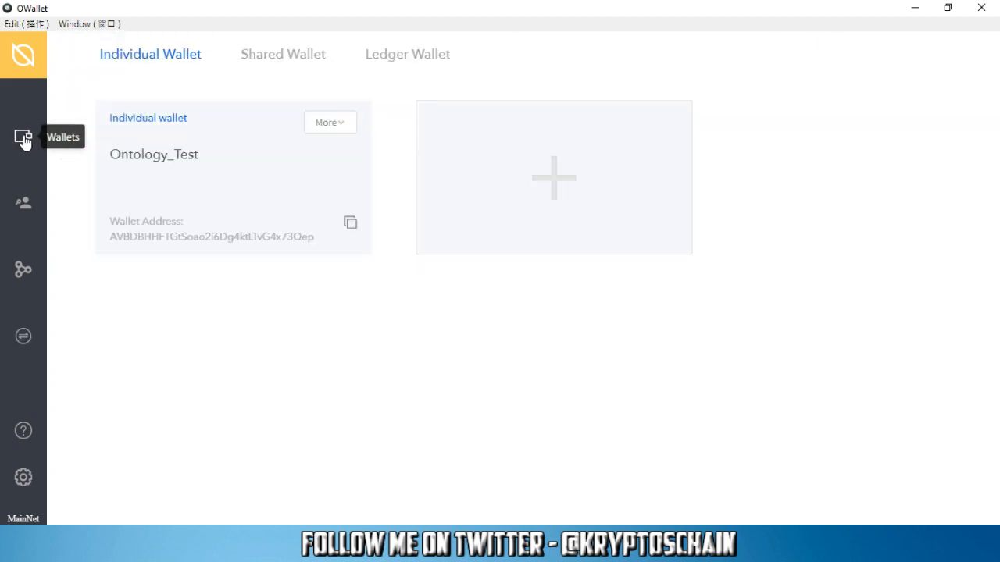
mouse_move(362, 371)
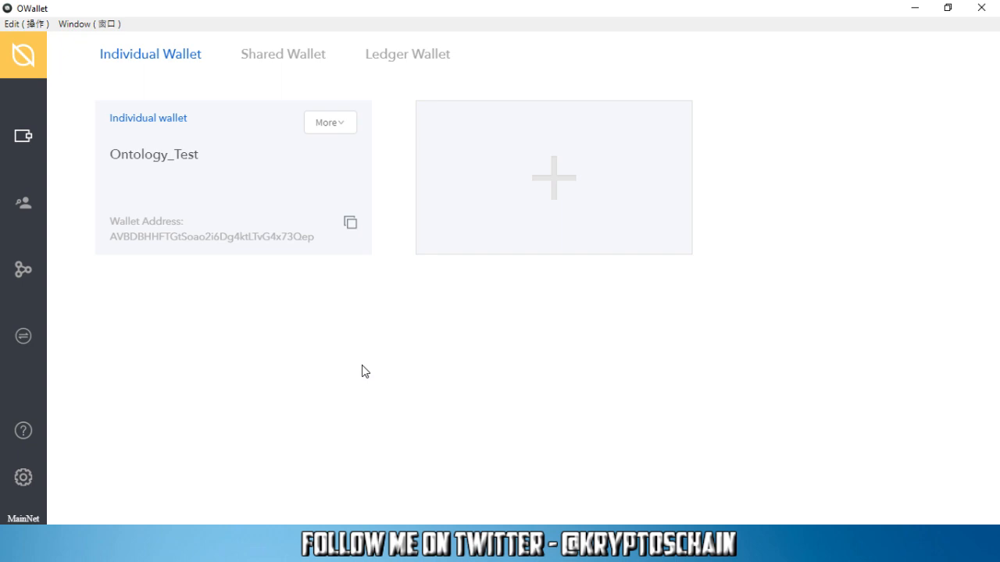